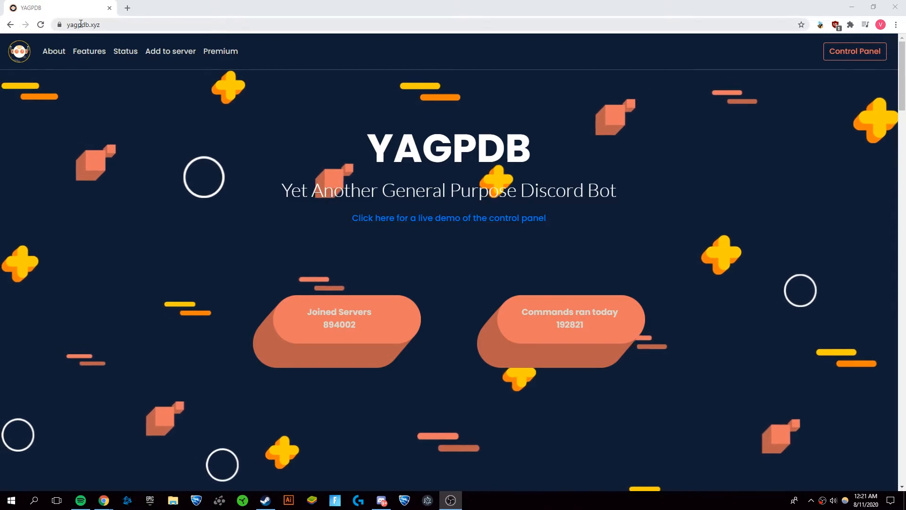
# - From yagpdb.xyz, add the bot to a server and choose the test server
pyautogui.click(83, 25)
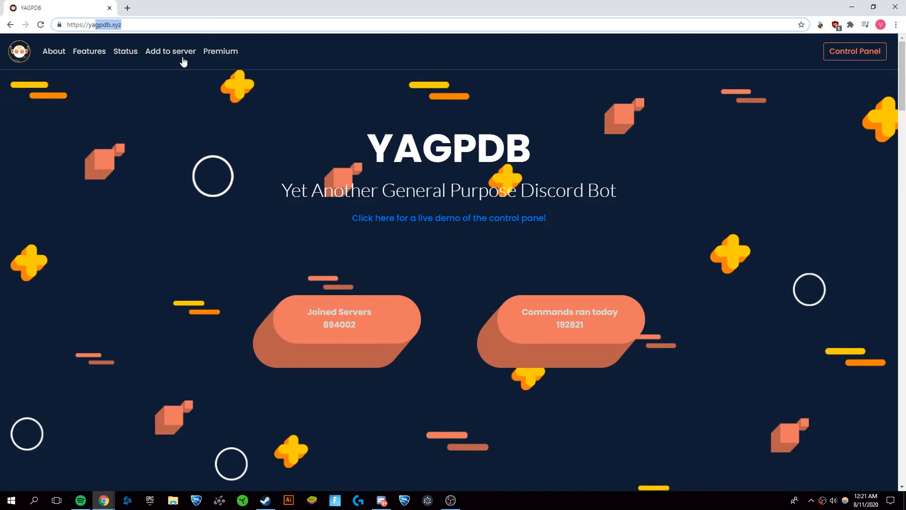
pyautogui.click(170, 51)
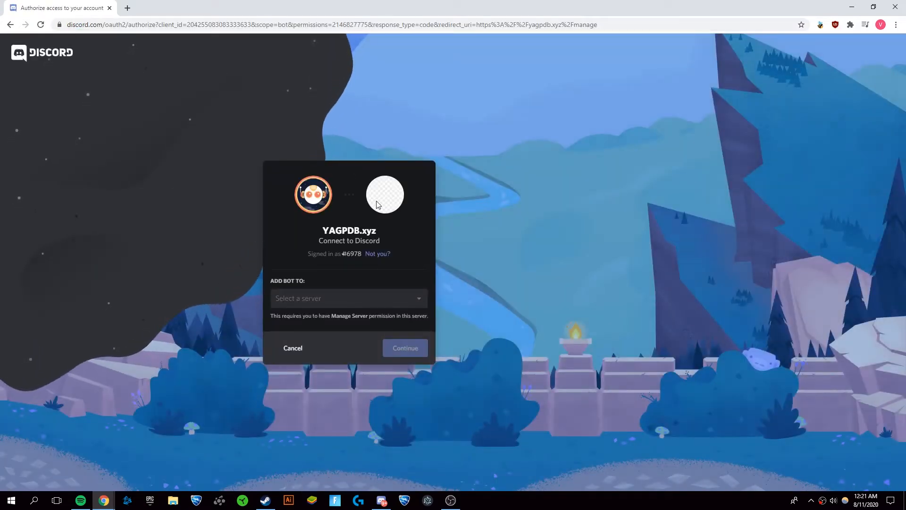
pyautogui.click(348, 297)
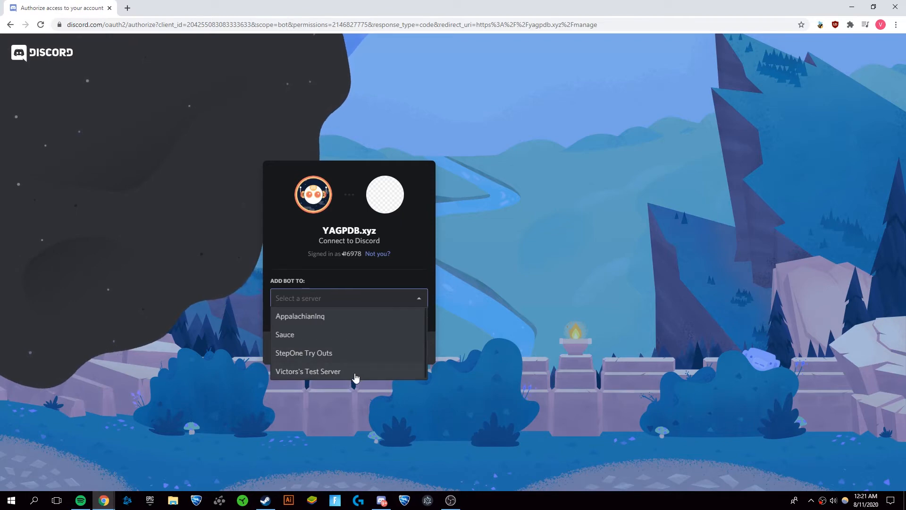
pyautogui.click(308, 371)
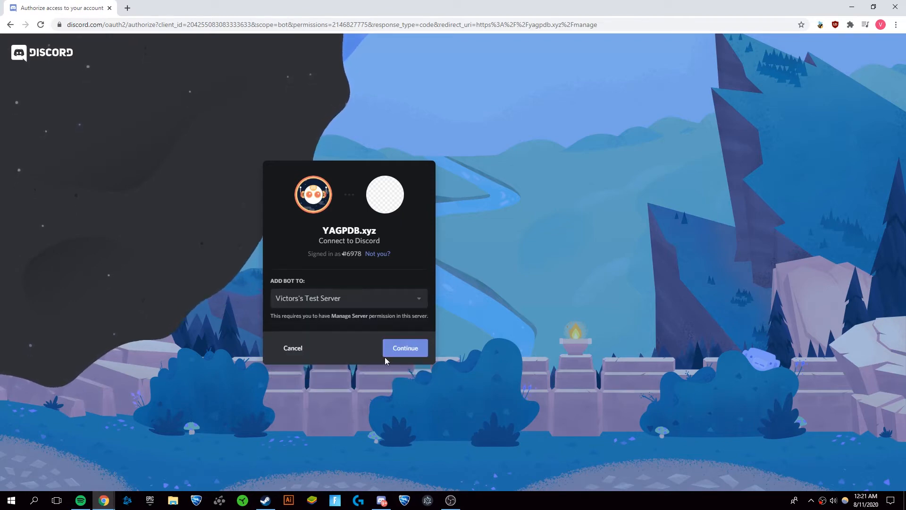
# - Authorize YAGPDB with its requested permissions and pass the captcha
pyautogui.click(405, 347)
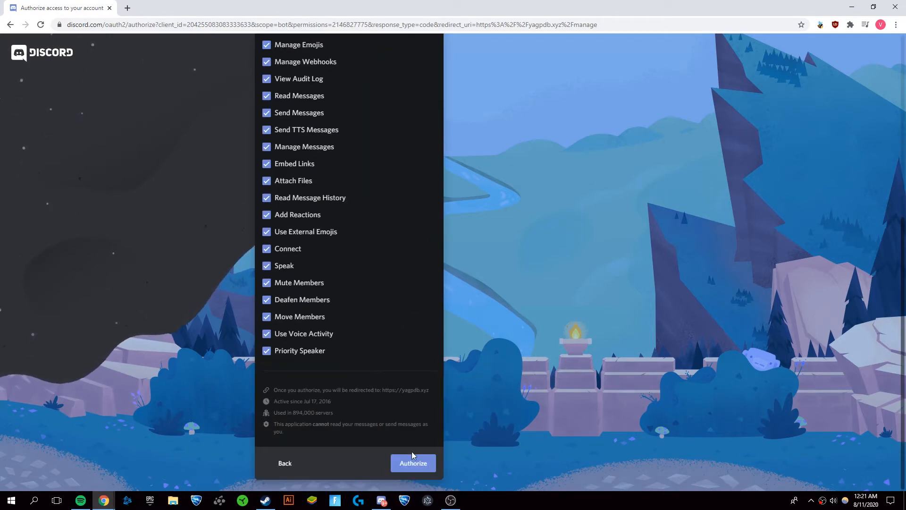
pyautogui.click(412, 462)
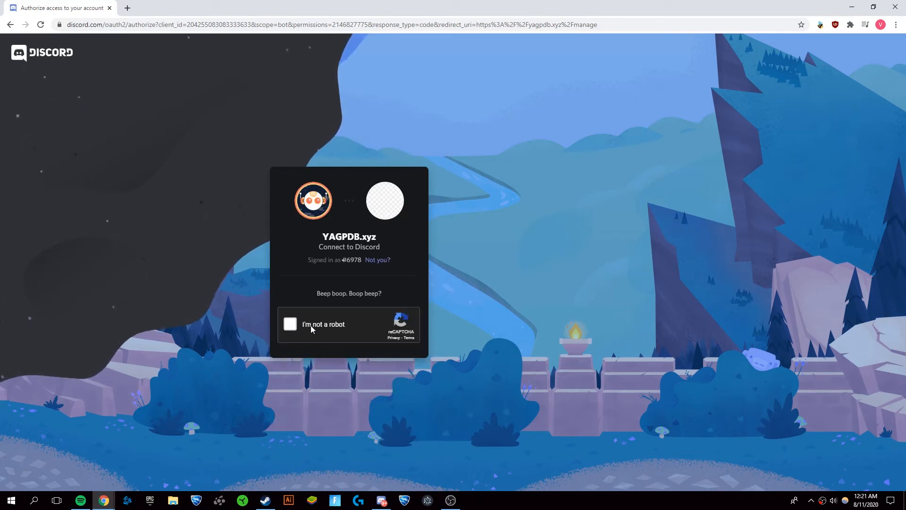
pyautogui.click(290, 324)
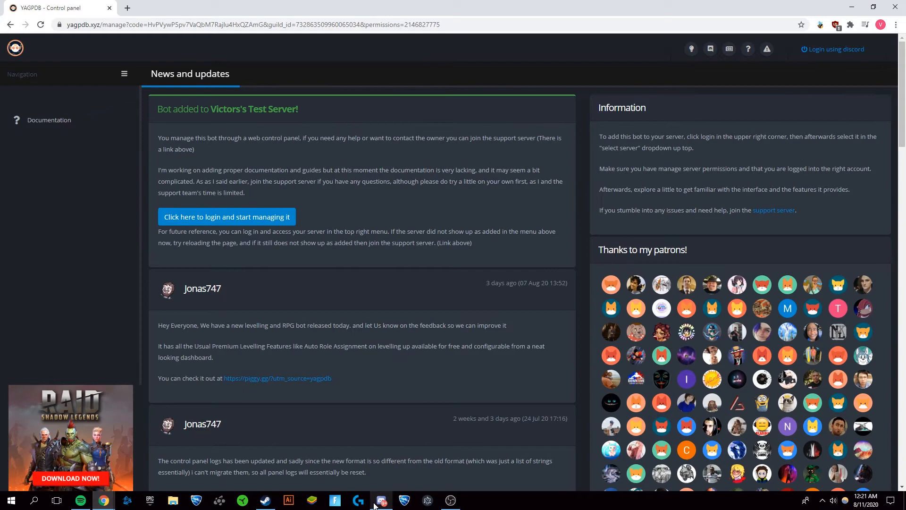
pyautogui.click(380, 500)
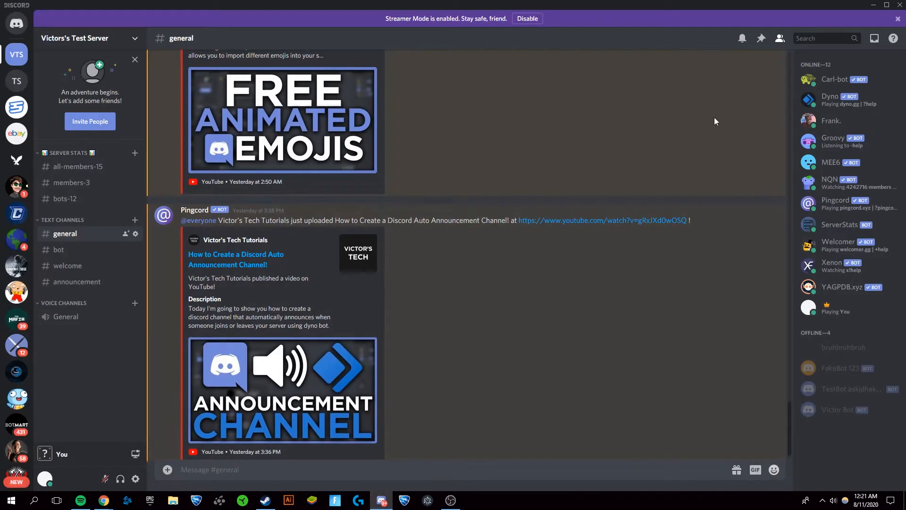
pyautogui.click(841, 287)
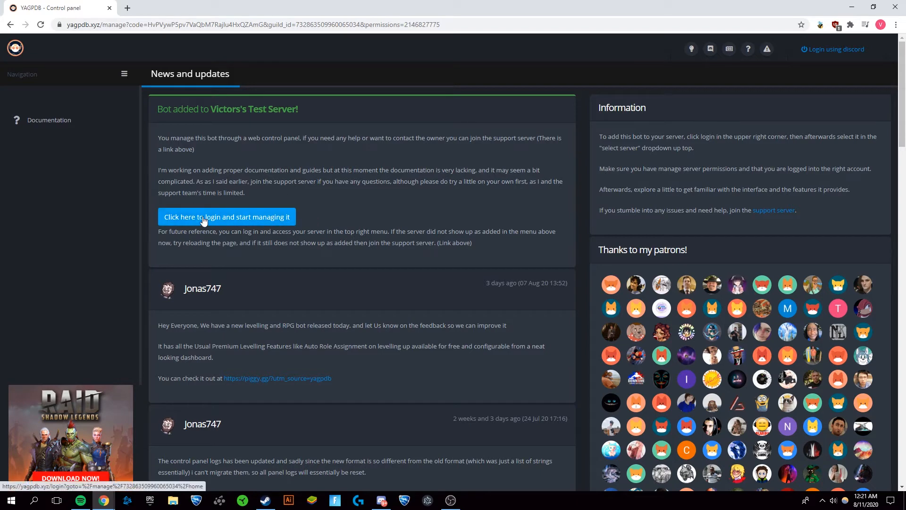
# - Log in to manage the test server and bring its Moderation overview into view
pyautogui.click(226, 217)
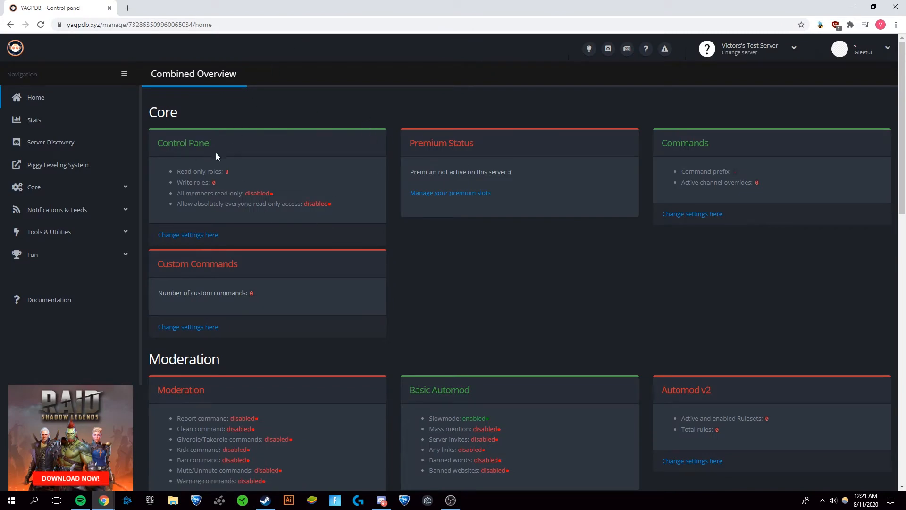
pyautogui.scroll(-3)
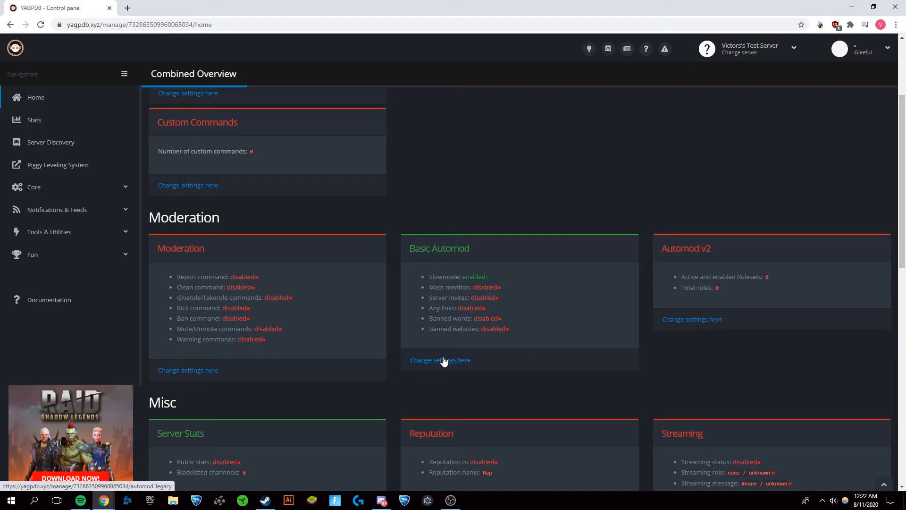
# - In Basic Automod settings, enable the Slowmode rule with all values still 0
pyautogui.click(440, 360)
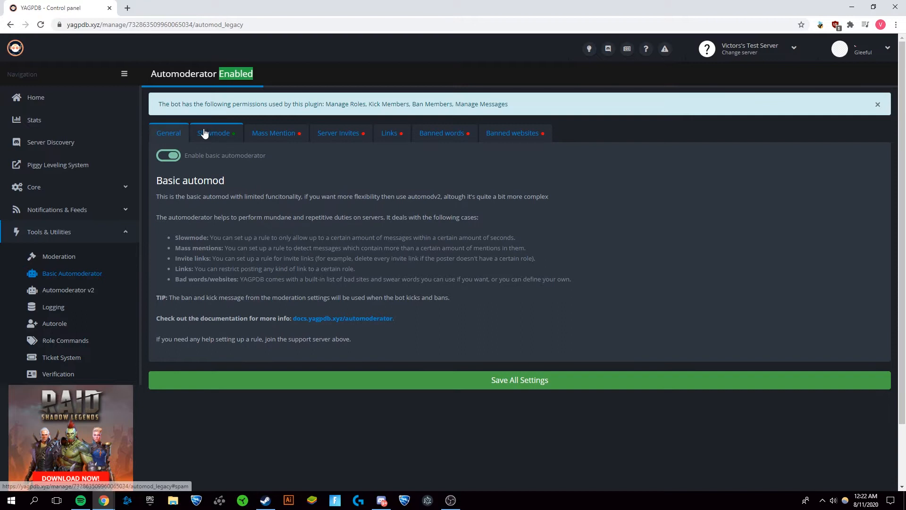
pyautogui.click(168, 132)
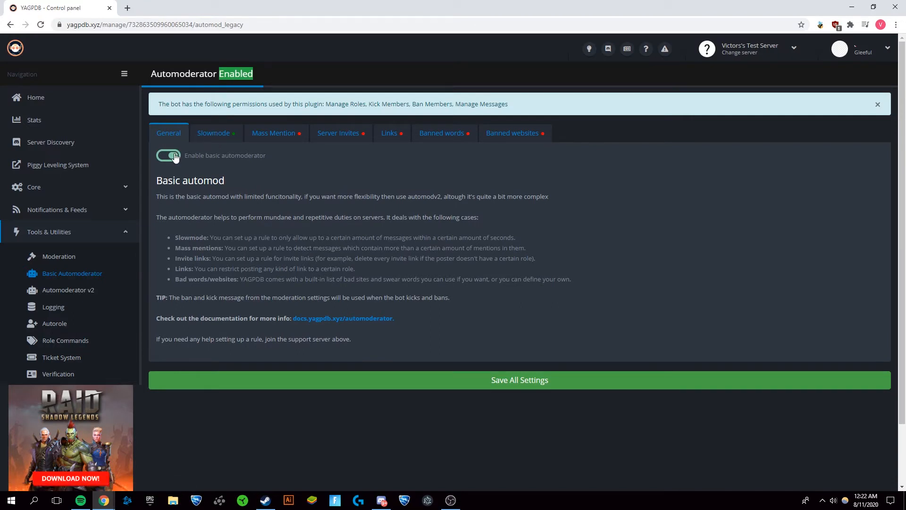
pyautogui.click(214, 132)
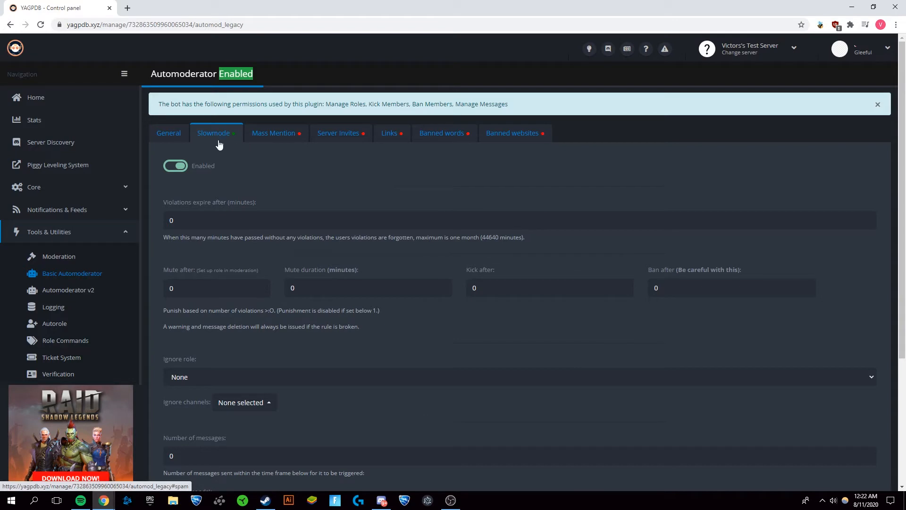
pyautogui.moveTo(194, 155)
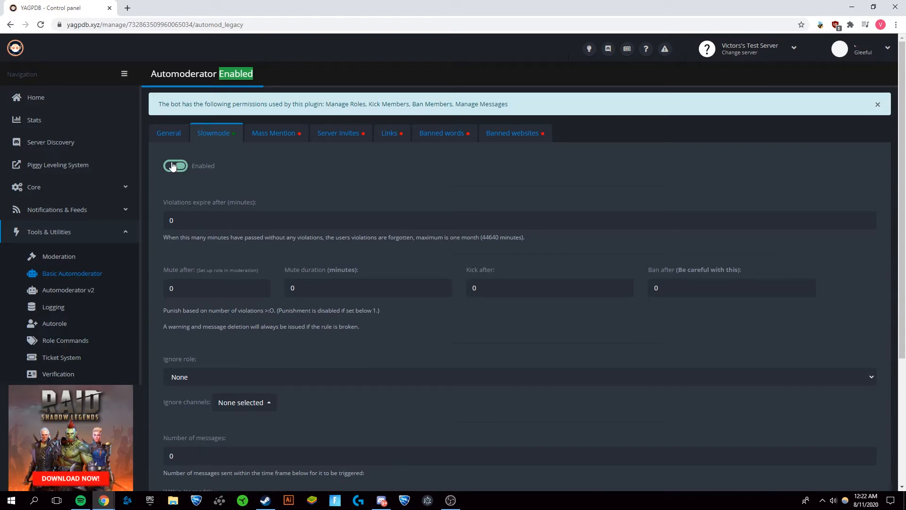
pyautogui.click(176, 166)
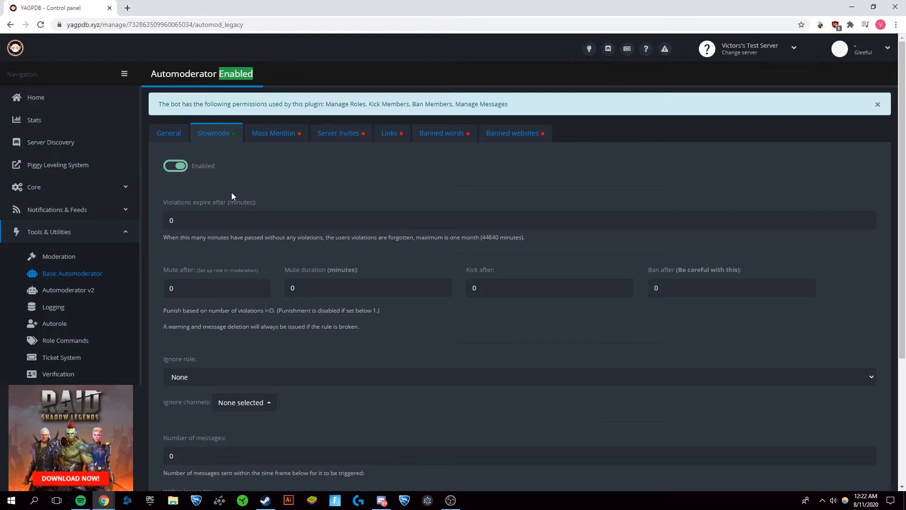
pyautogui.moveTo(269, 176)
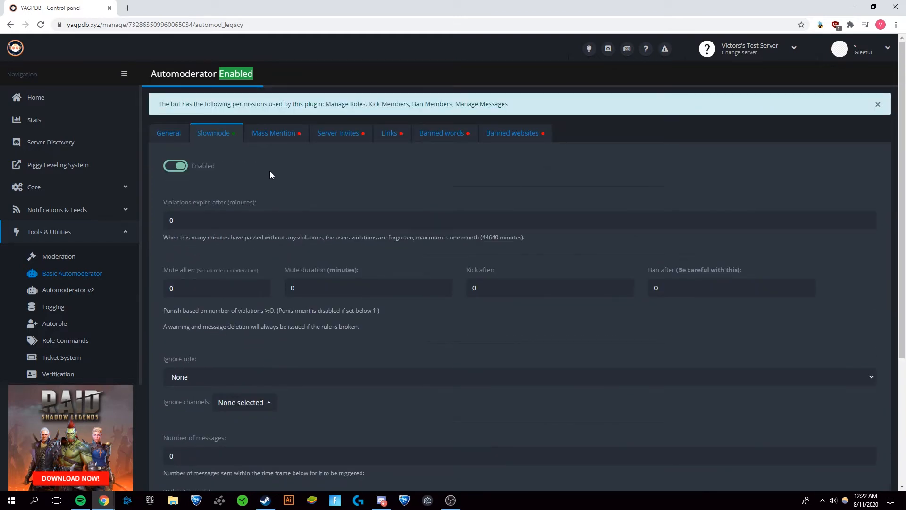
pyautogui.moveTo(292, 209)
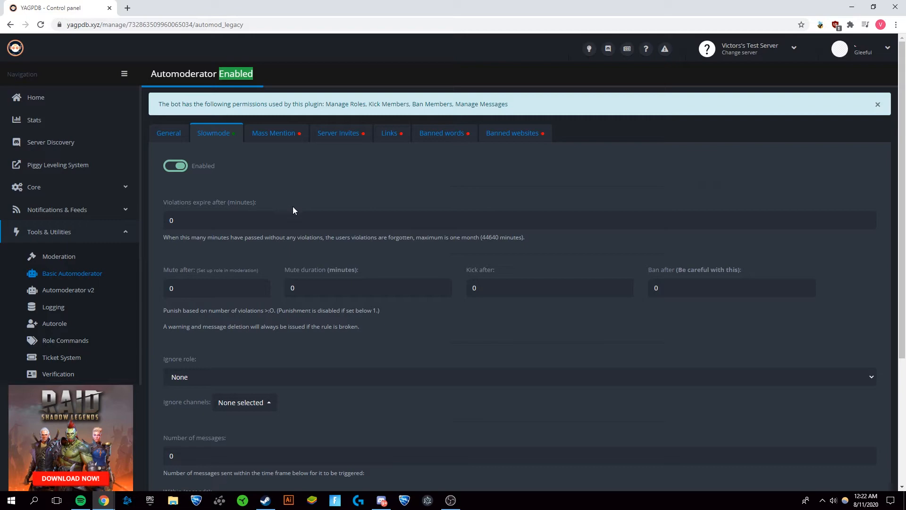
pyautogui.moveTo(324, 205)
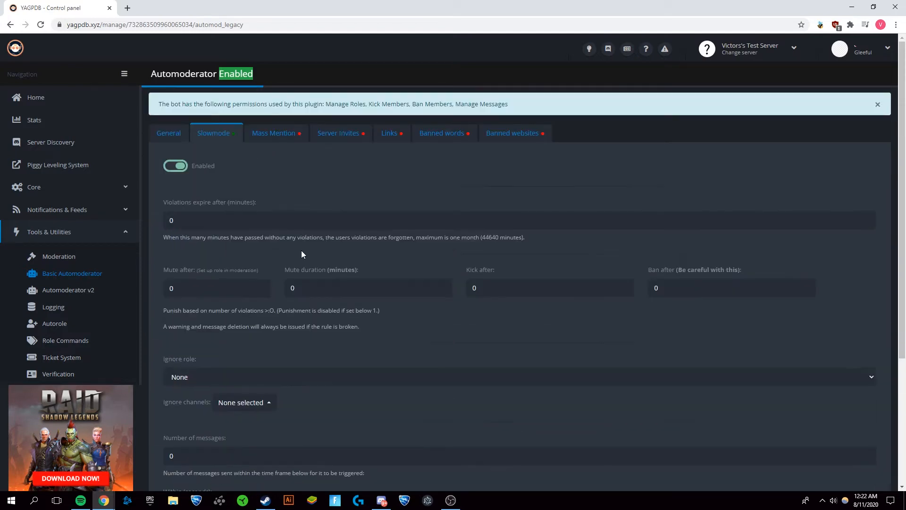
pyautogui.moveTo(234, 246)
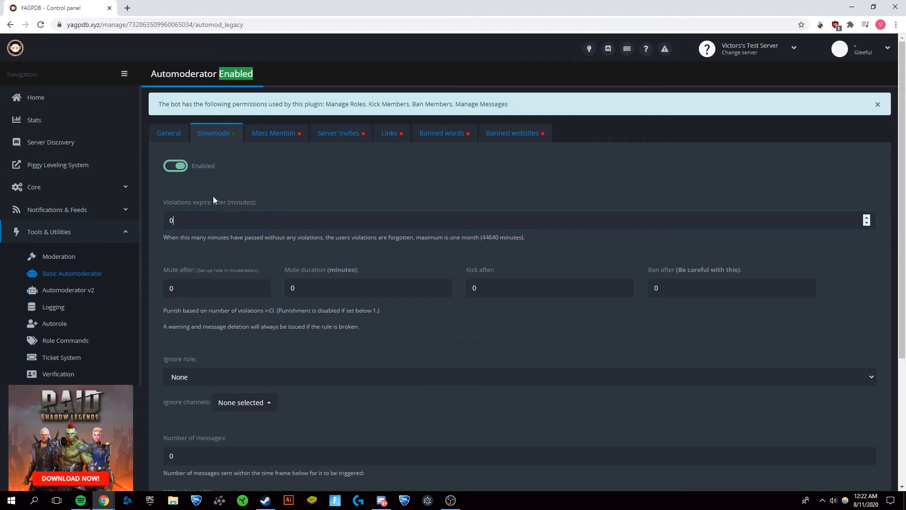
# - Set slowmode expiry 30 minutes, mute after 2 for 10 minutes, kick after 3
pyautogui.scroll(-3)
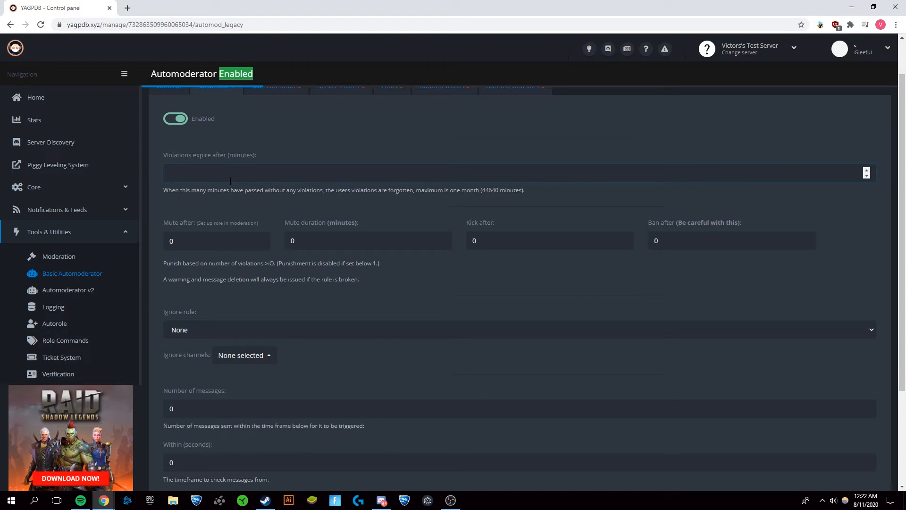
pyautogui.write('30')
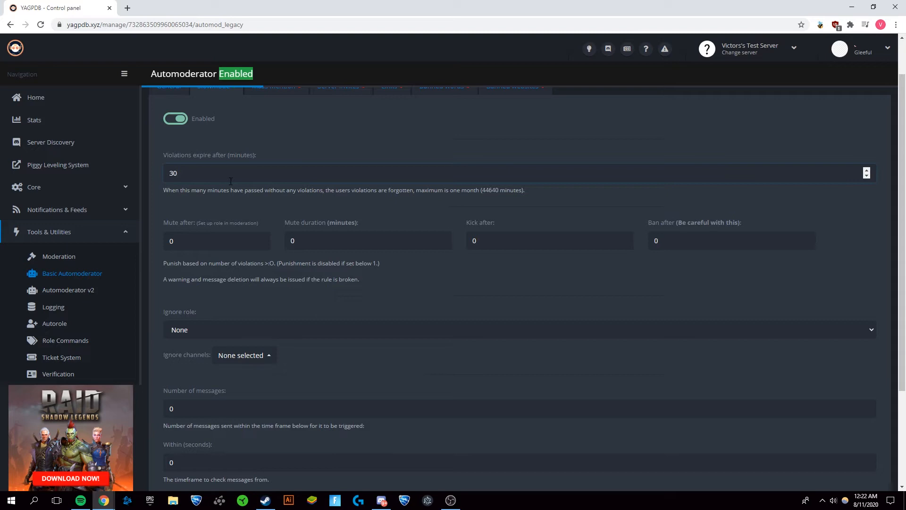
pyautogui.click(217, 241)
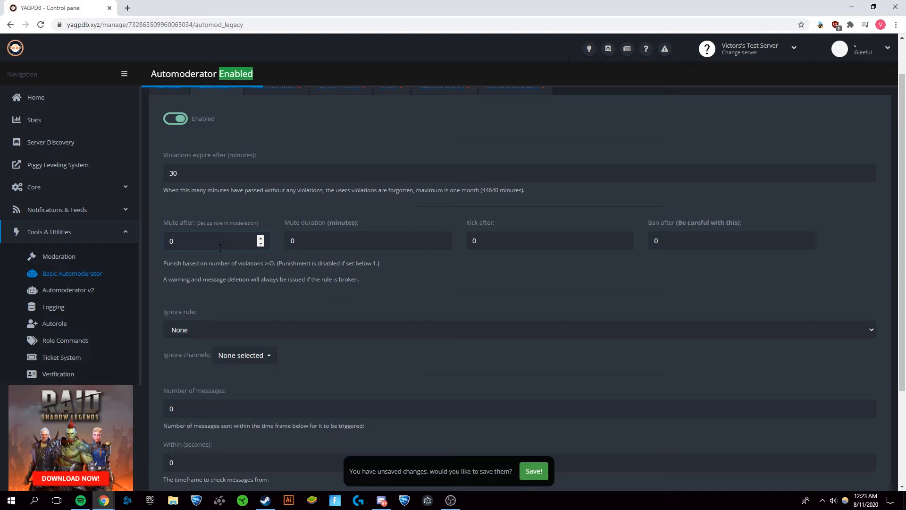
pyautogui.click(216, 240)
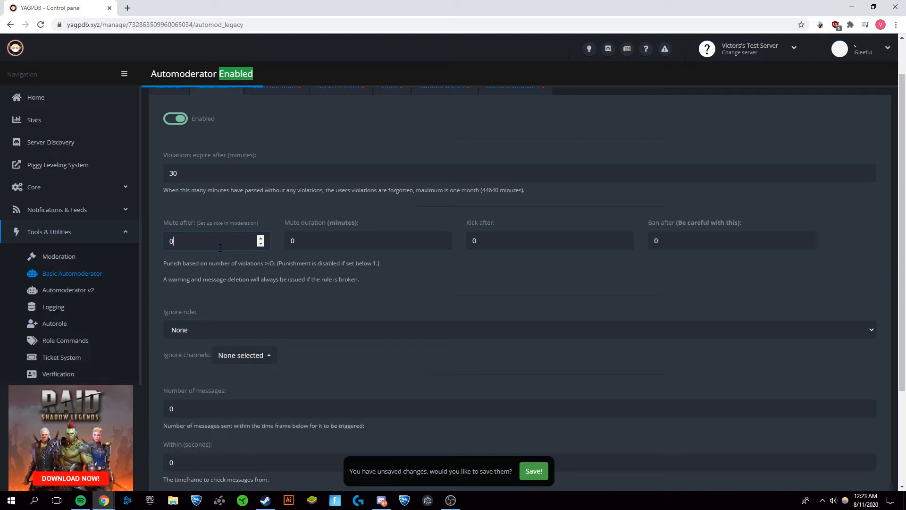
pyautogui.moveTo(224, 214)
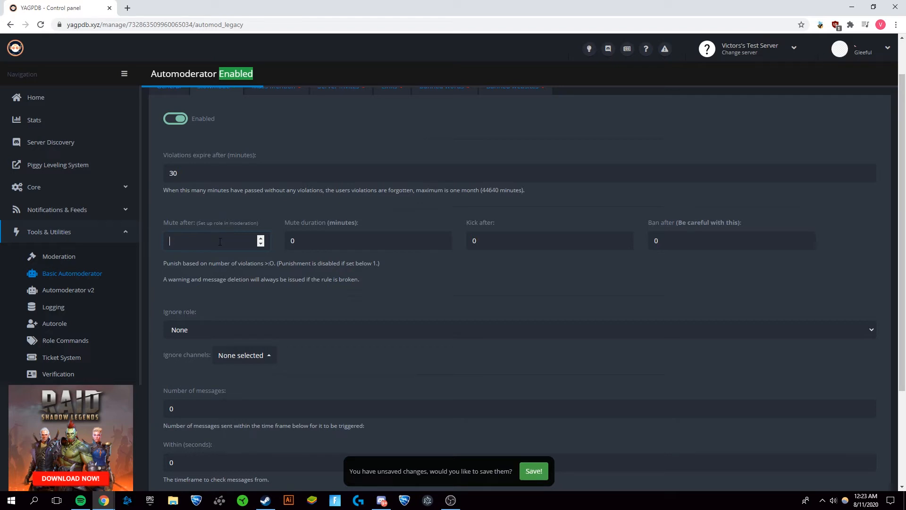
pyautogui.write('2')
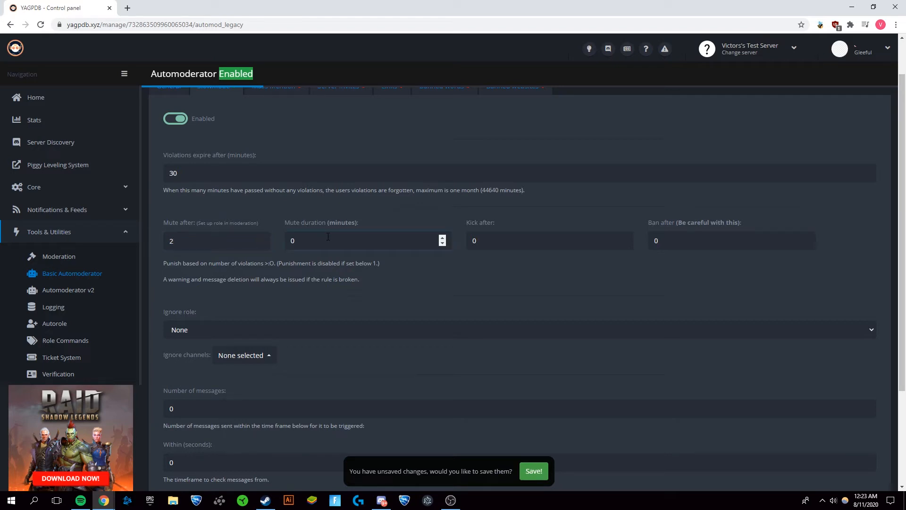
pyautogui.write('10')
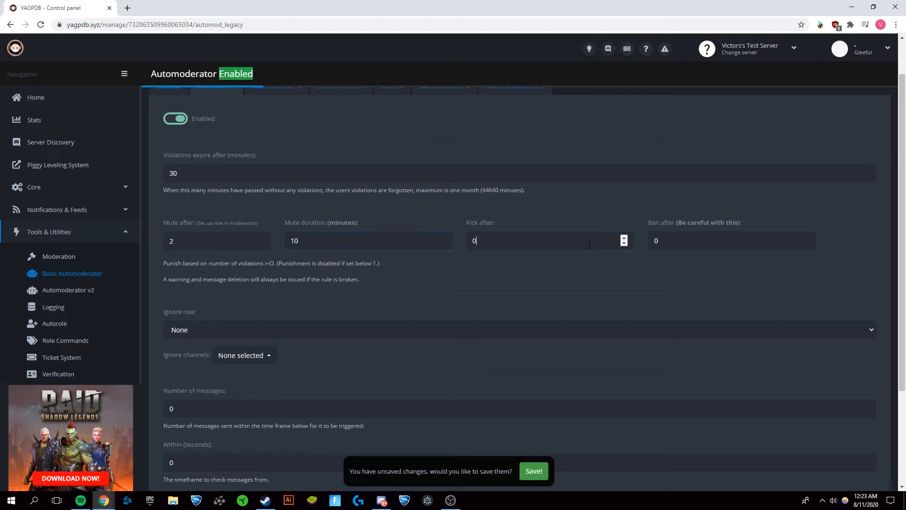
pyautogui.write('3')
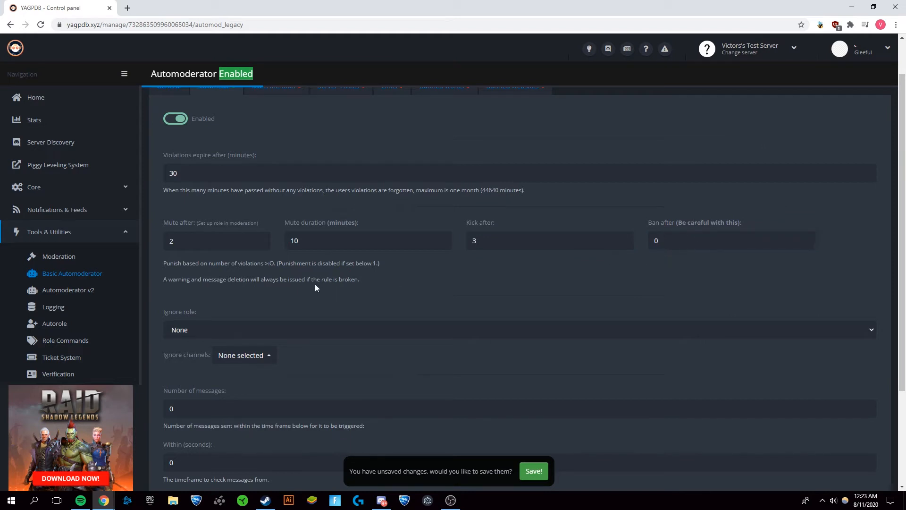
# - Ignore #announcement, trigger on 5 messages within 10 seconds, and save the slowmode settings
pyautogui.scroll(-3)
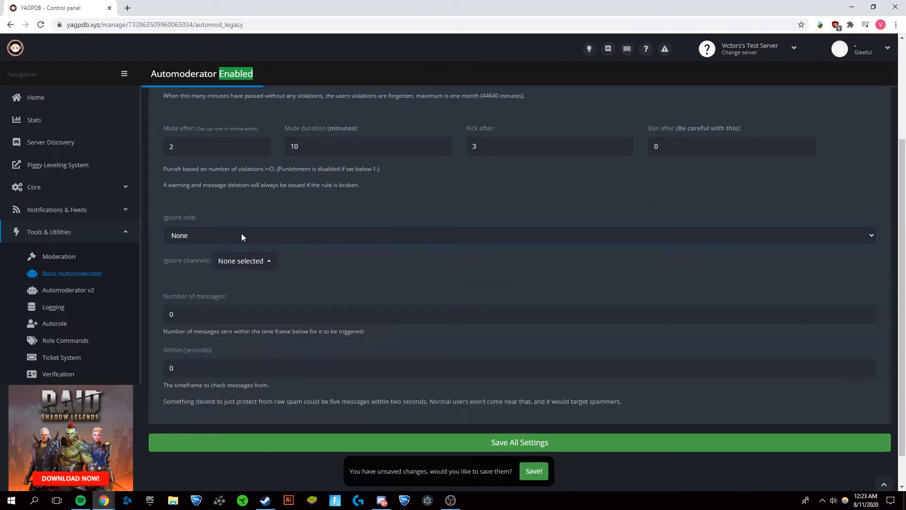
pyautogui.moveTo(243, 260)
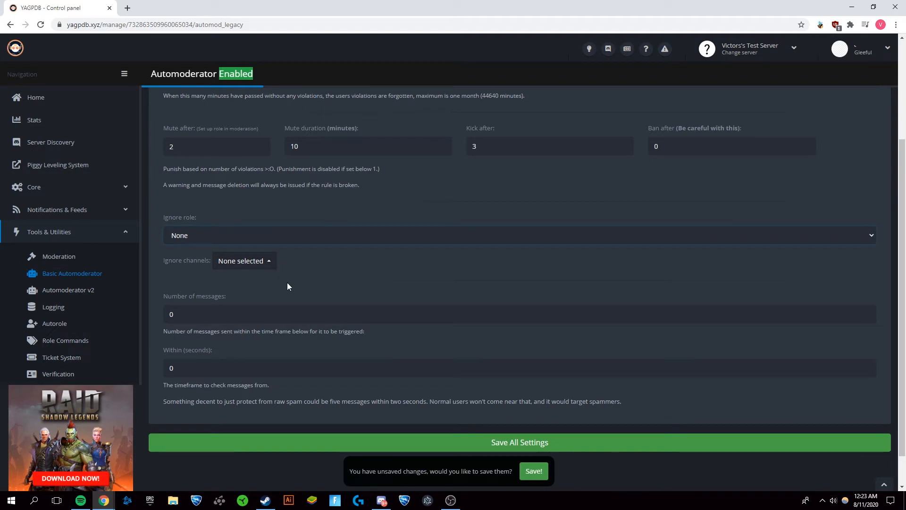
pyautogui.click(244, 260)
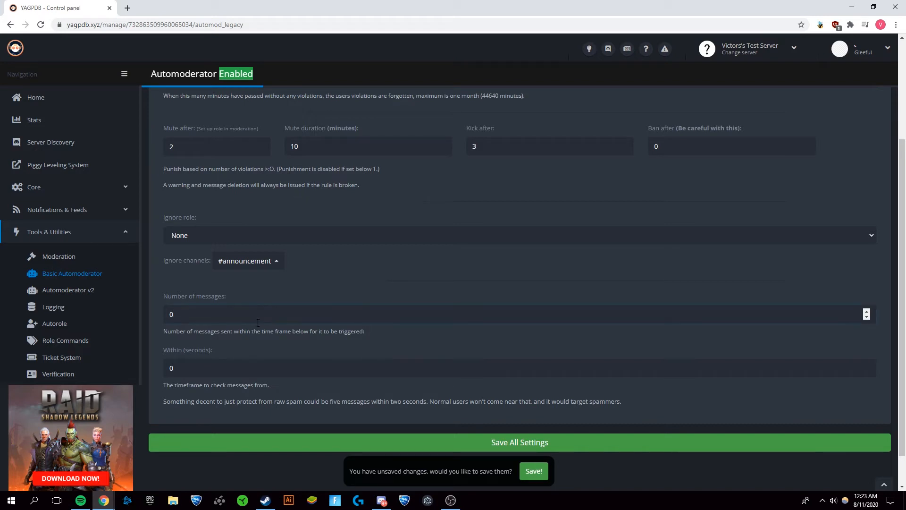
pyautogui.moveTo(335, 322)
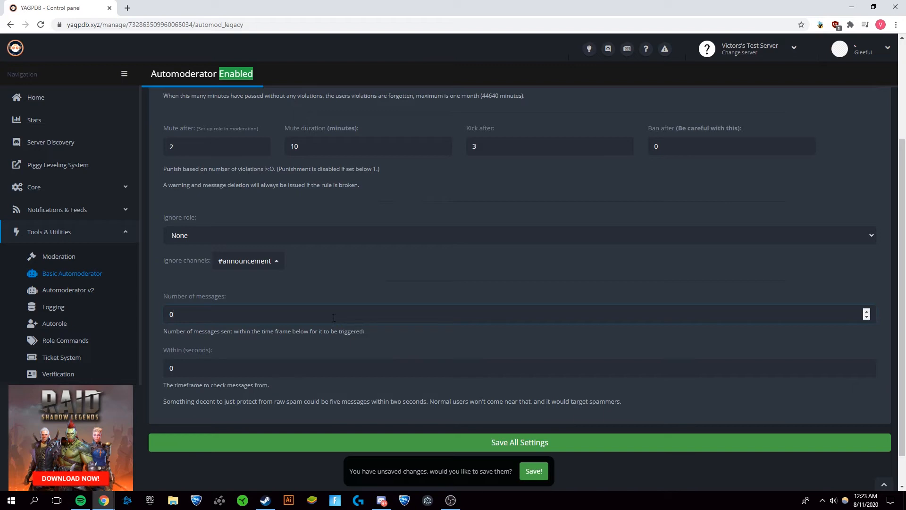
pyautogui.write('5')
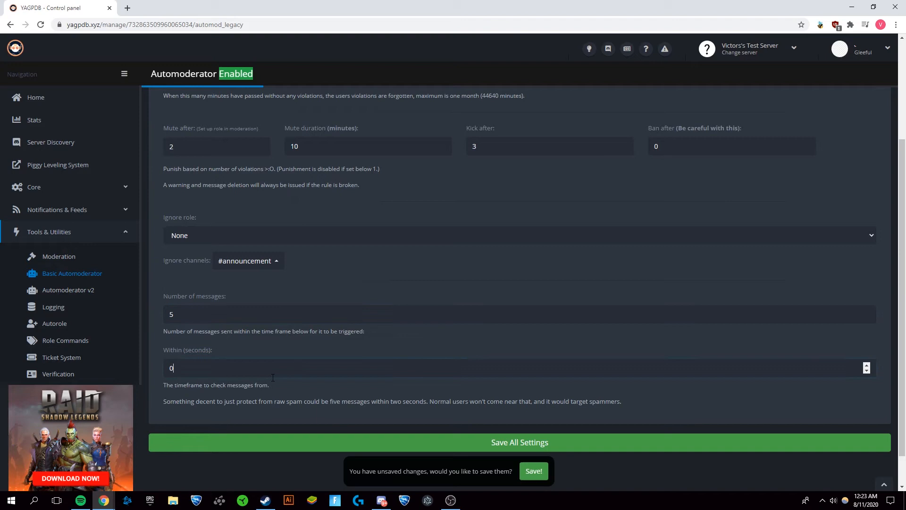
pyautogui.write('1')
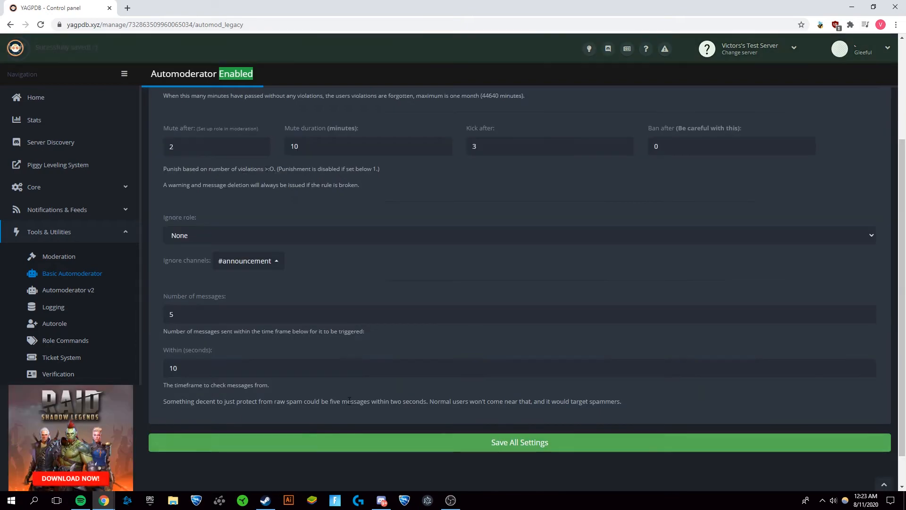
pyautogui.click(518, 442)
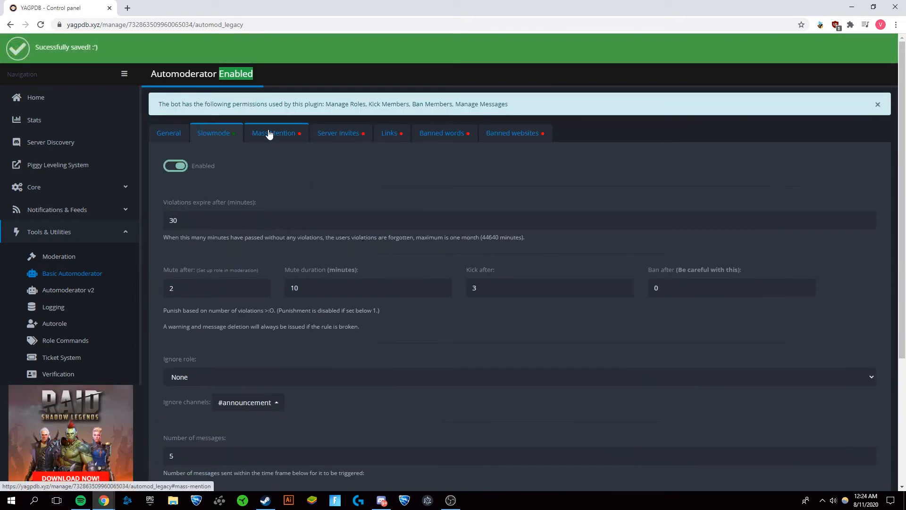
# - Enable Mass Mention with mute after 2 for 20 minutes, kick after 3, mention threshold 10
pyautogui.click(274, 133)
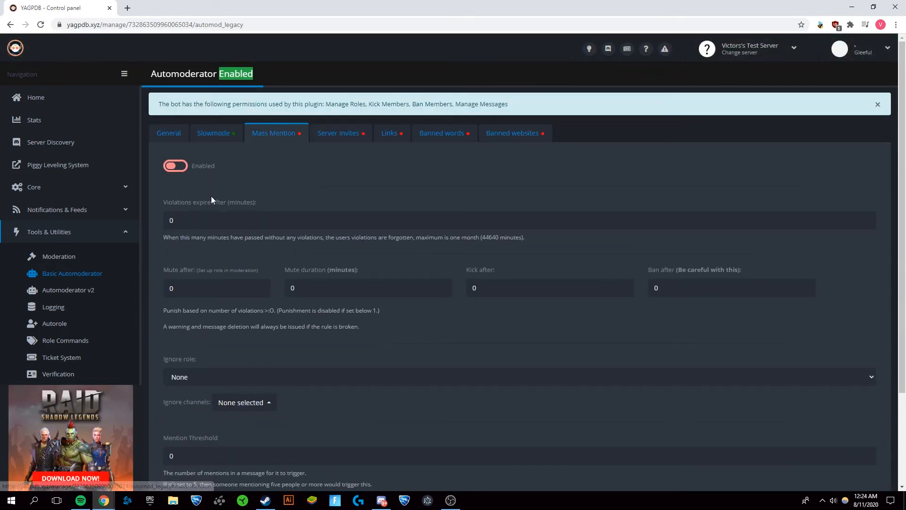
pyautogui.click(176, 166)
pyautogui.write('30')
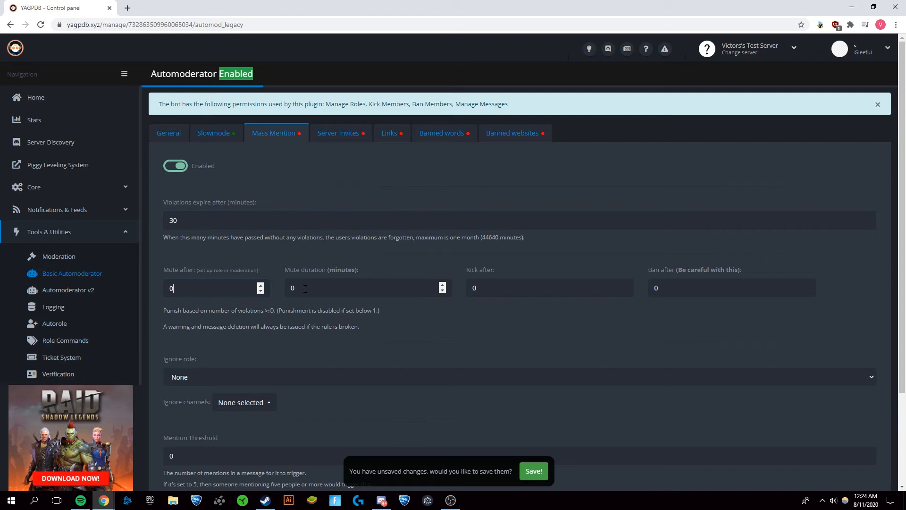
pyautogui.write('1')
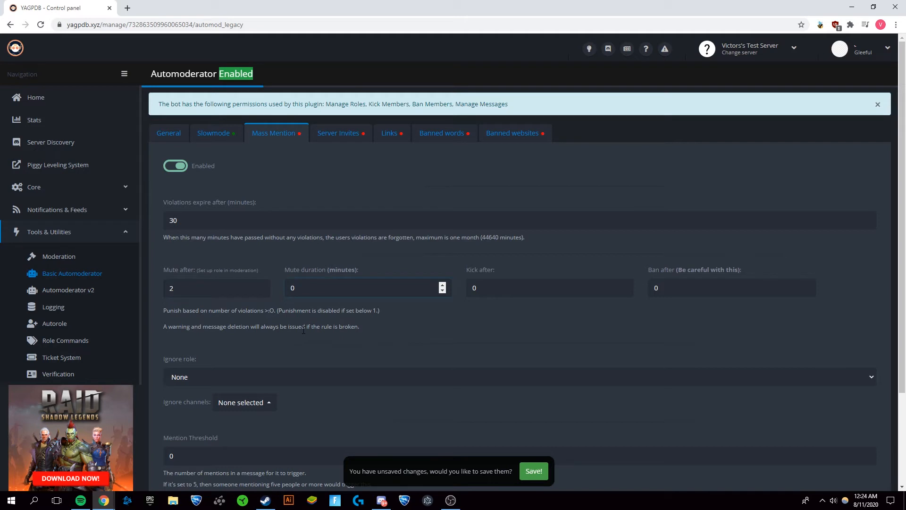
pyautogui.write('20')
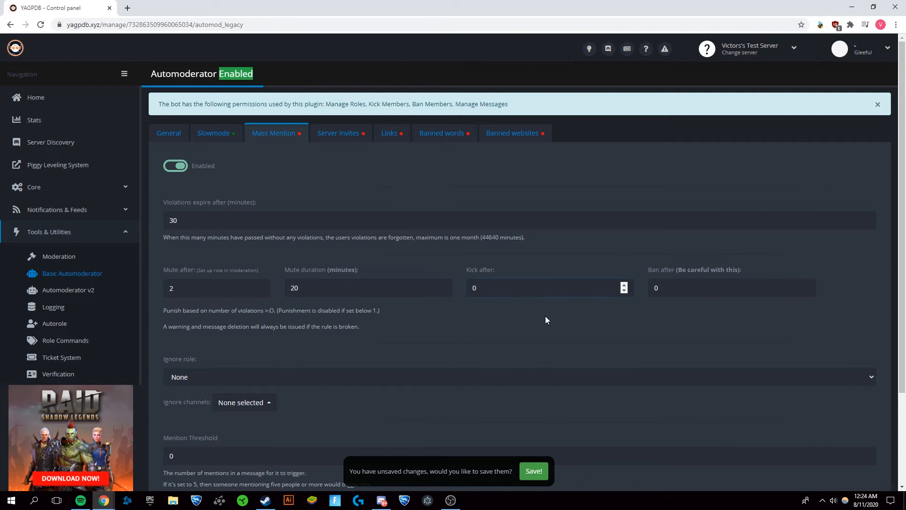
pyautogui.write('3')
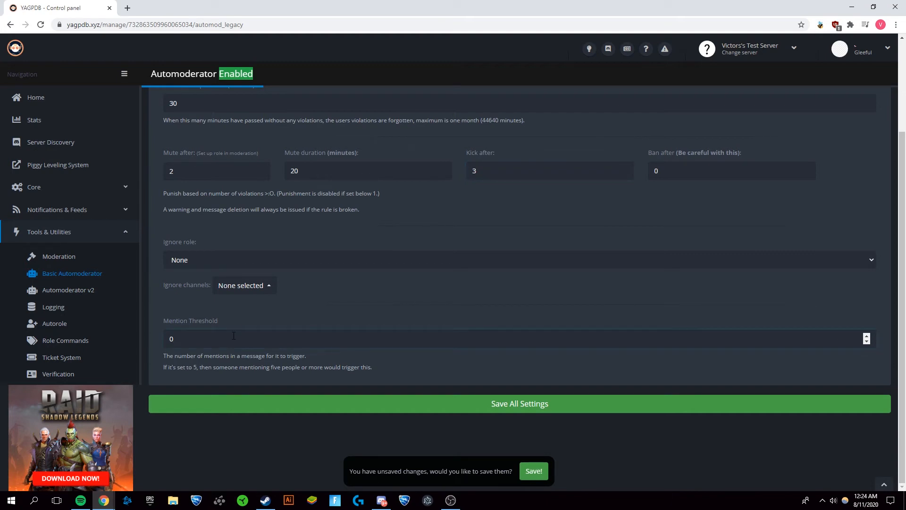
pyautogui.write('10')
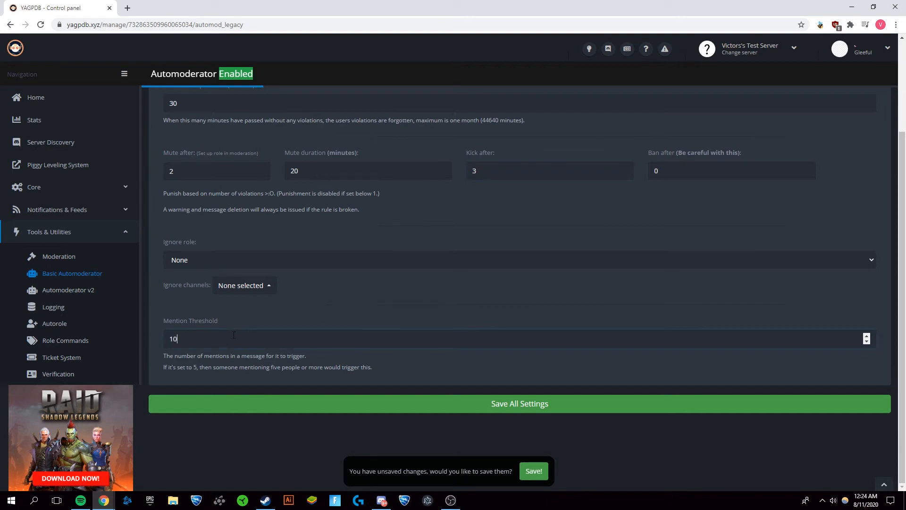
pyautogui.moveTo(416, 269)
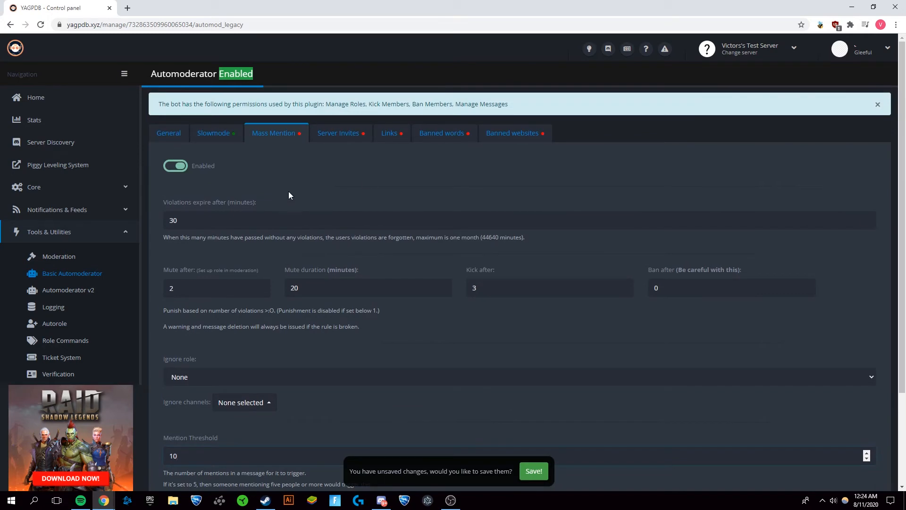
# - Save the Mass Mention rule settings
pyautogui.scroll(-3)
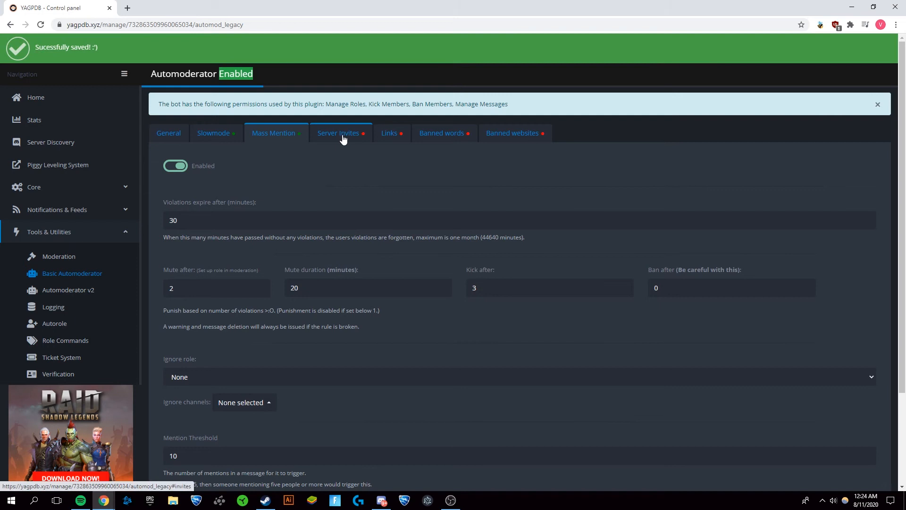
# - Enable Server invites with mute after 1 for 30 minutes, kick after 2, 60-minute expiry, and save
pyautogui.click(339, 133)
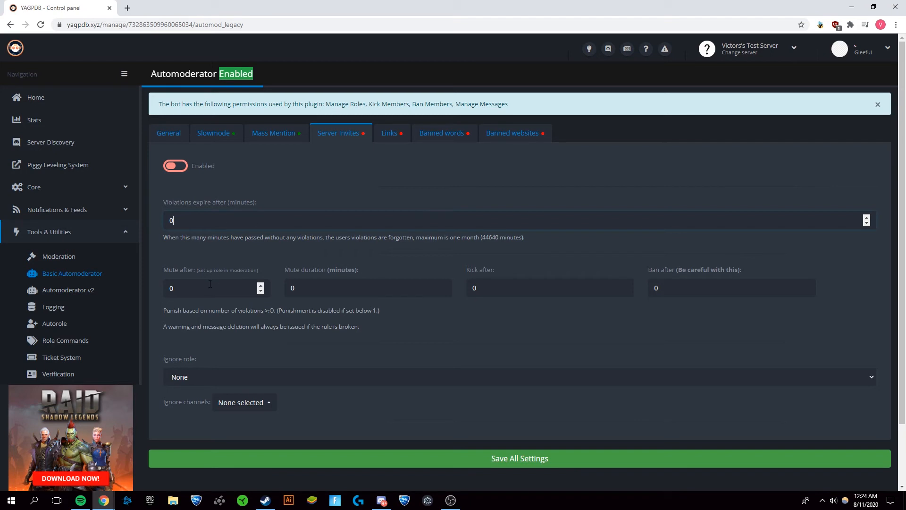
pyautogui.write('1')
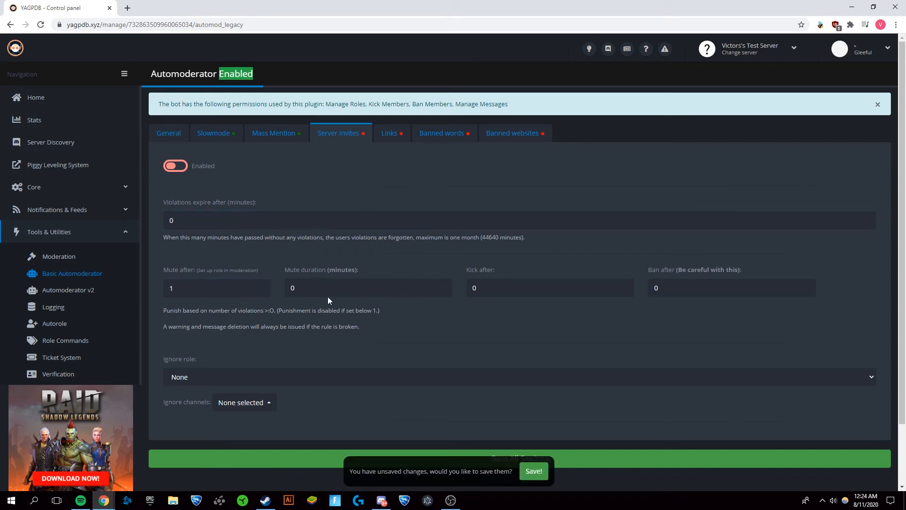
pyautogui.write('30')
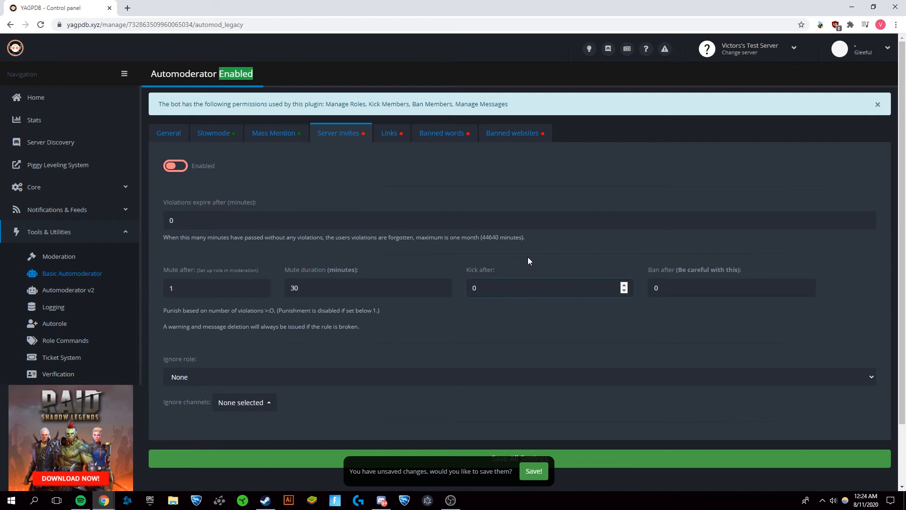
pyautogui.write('2')
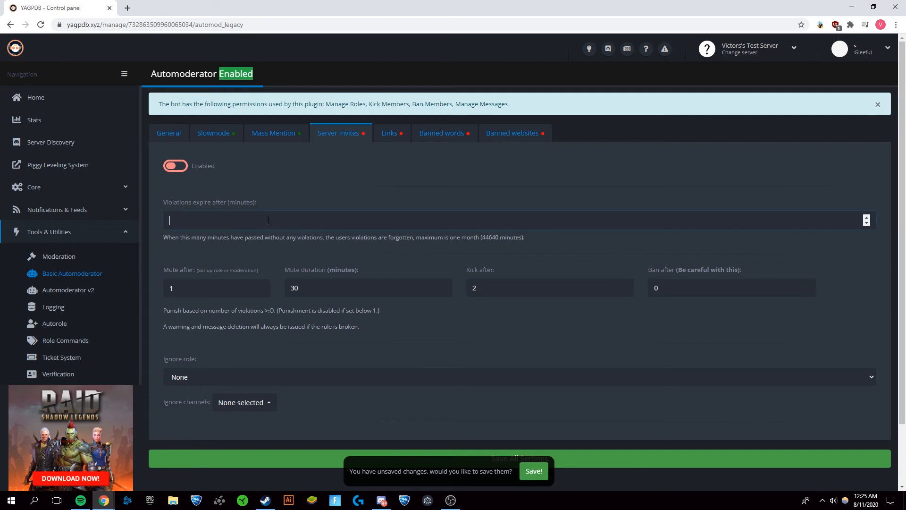
pyautogui.write('60')
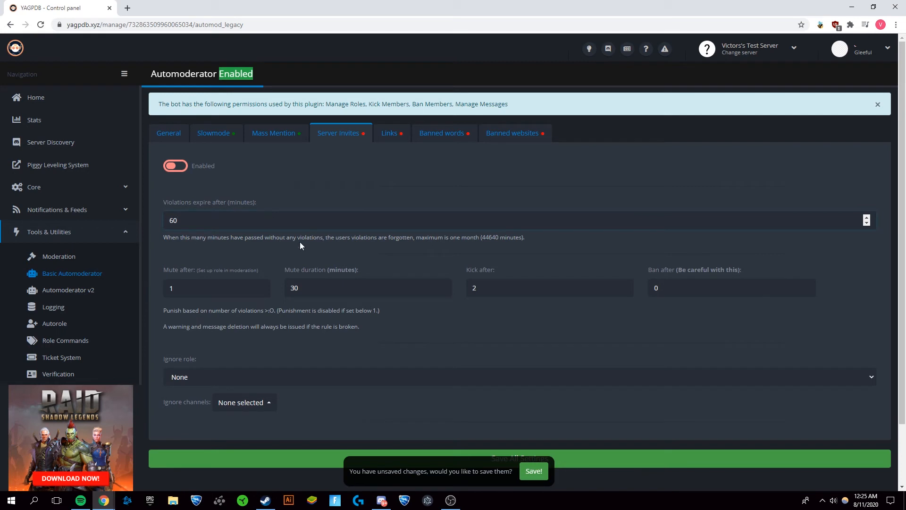
pyautogui.click(176, 166)
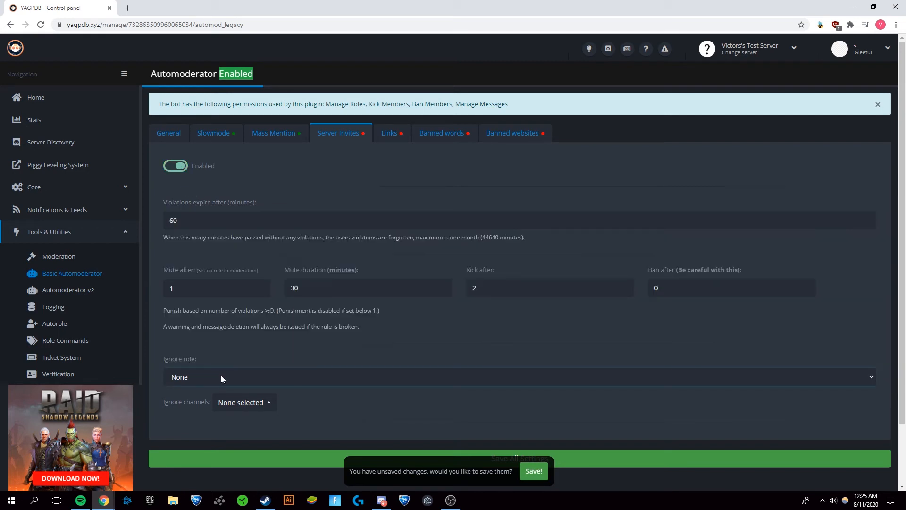
pyautogui.click(244, 402)
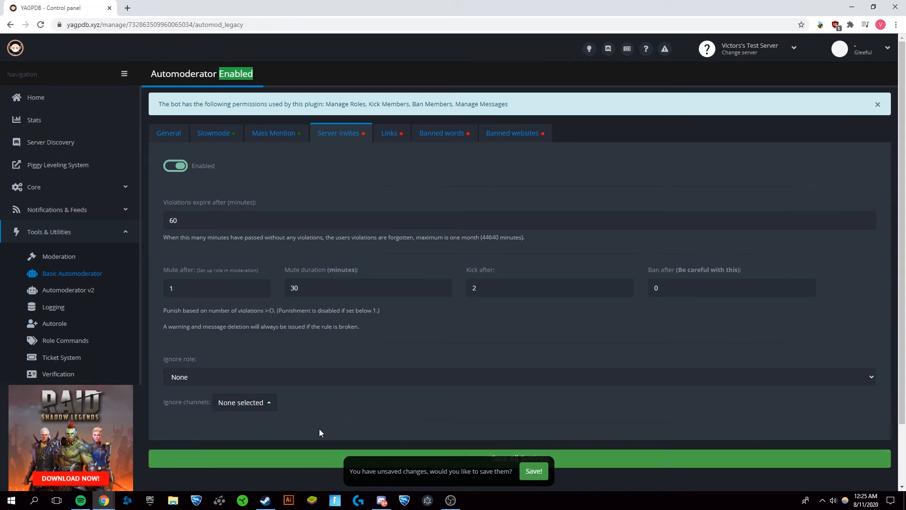
pyautogui.scroll(-3)
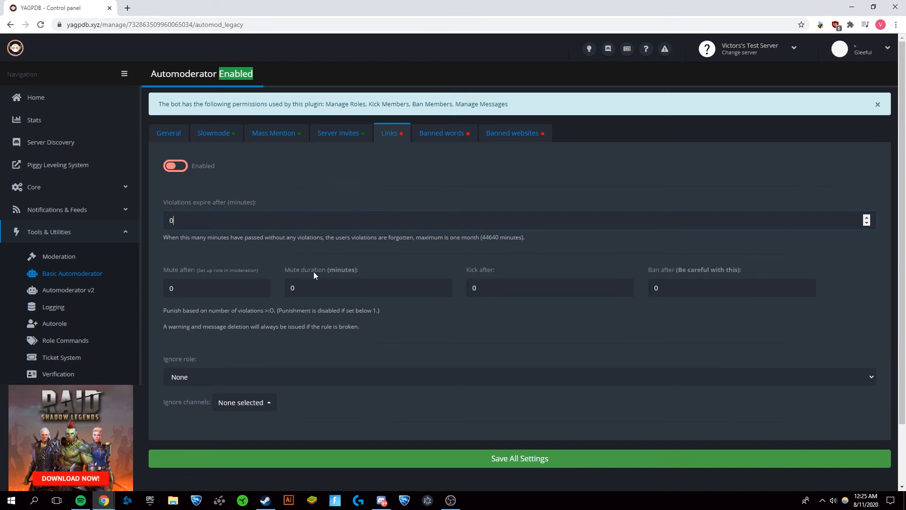
pyautogui.moveTo(306, 253)
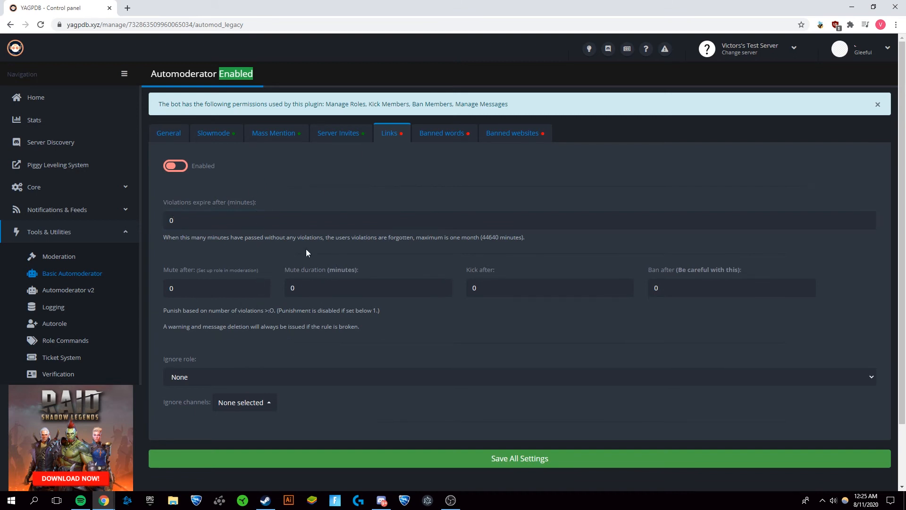
pyautogui.moveTo(442, 133)
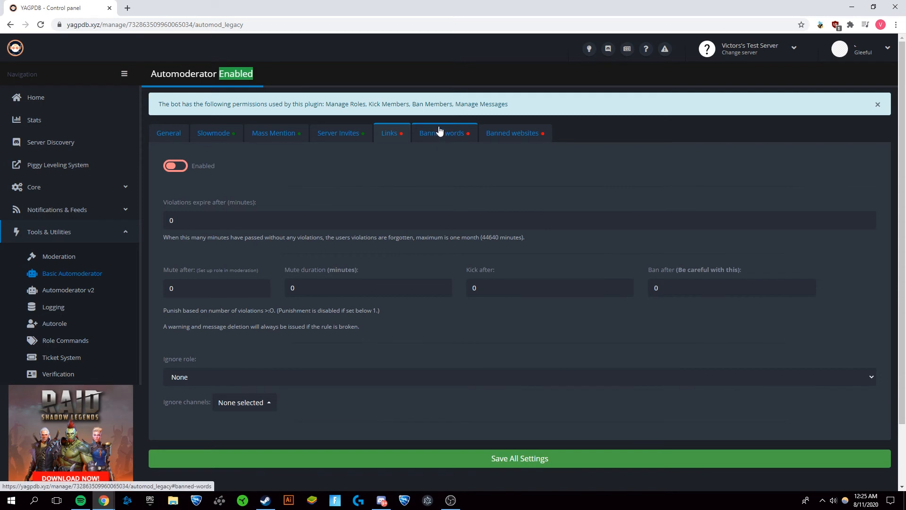
# - In Banned words, clear the word discord and turn on banning built-in swear words
pyautogui.click(441, 133)
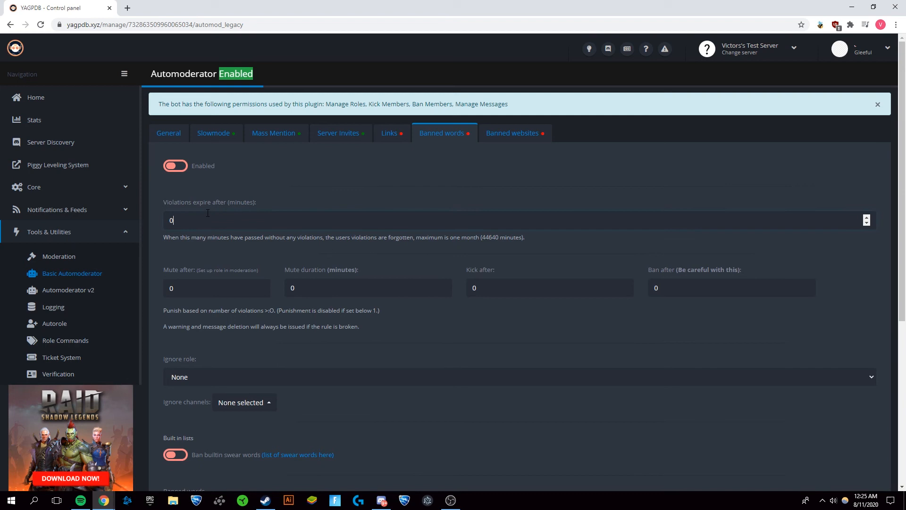
pyautogui.moveTo(284, 342)
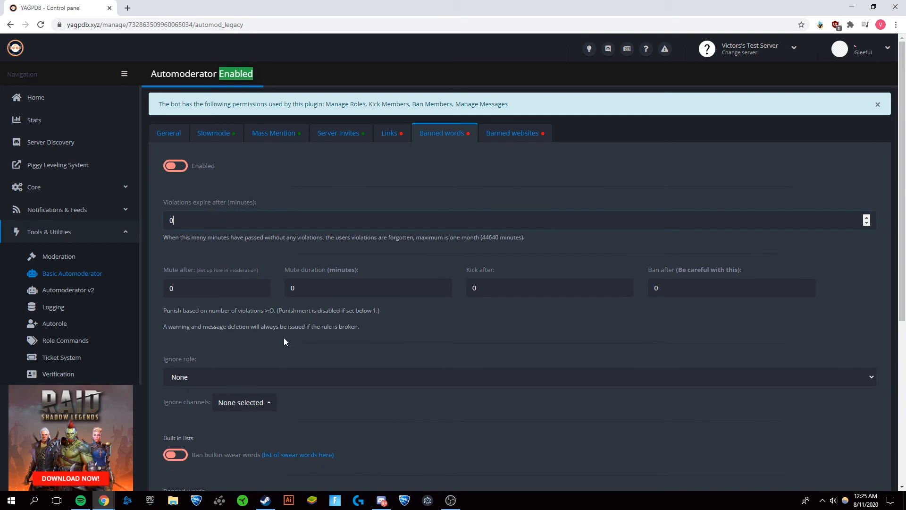
pyautogui.scroll(-3)
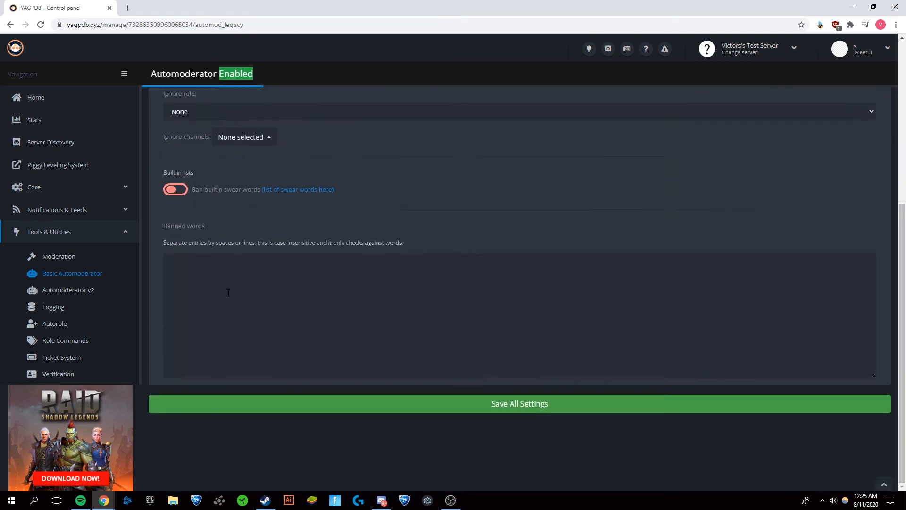
pyautogui.scroll(3)
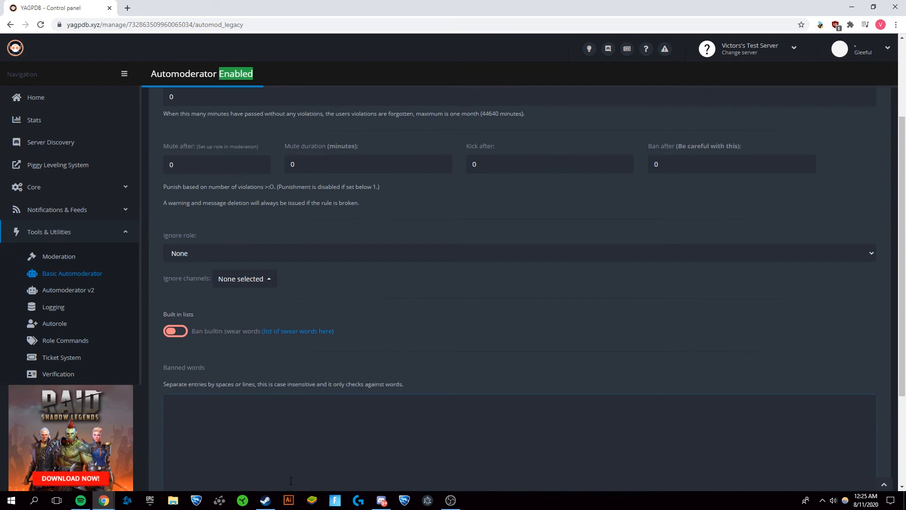
pyautogui.write('discord')
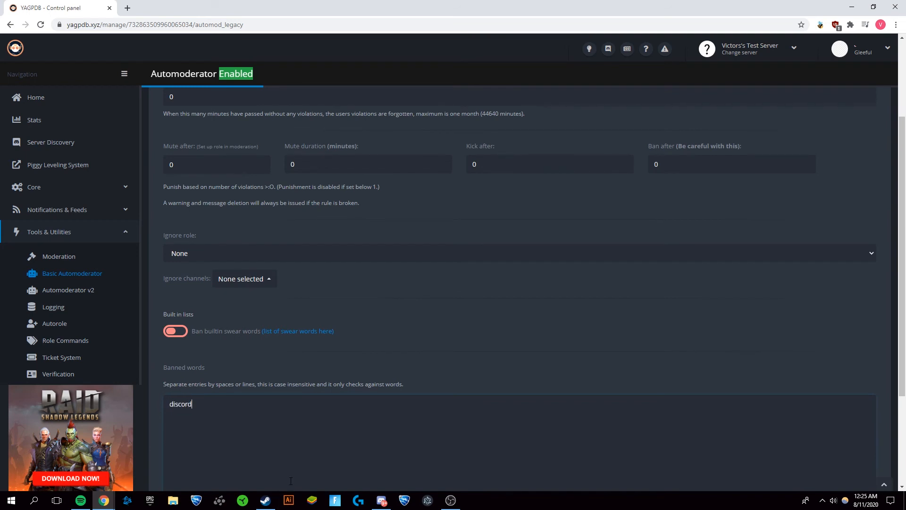
pyautogui.press('Backspace')
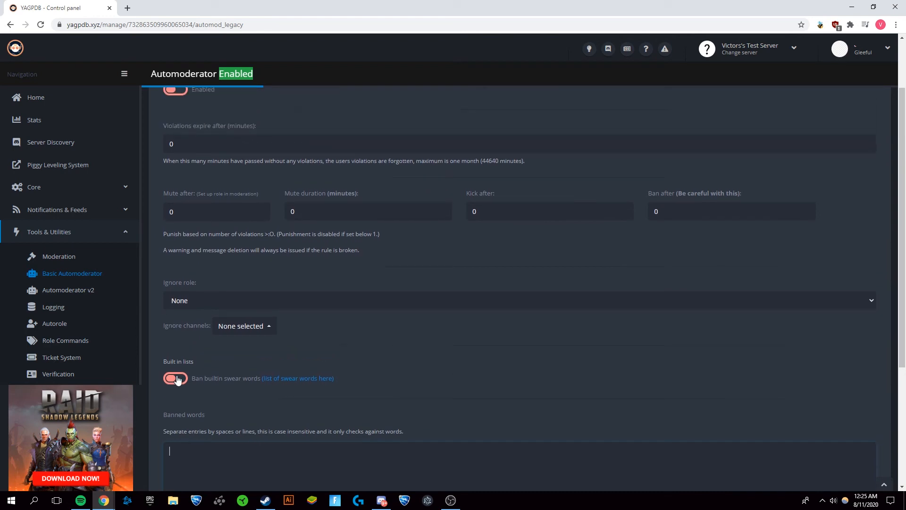
pyautogui.click(174, 377)
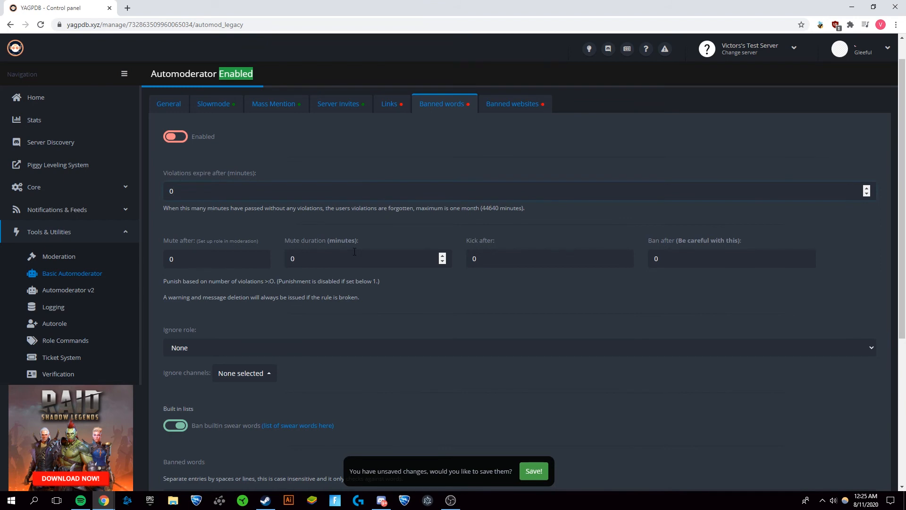
# - Set banned-words violation expiry, mute after 3 for 5 minutes
pyautogui.write('30')
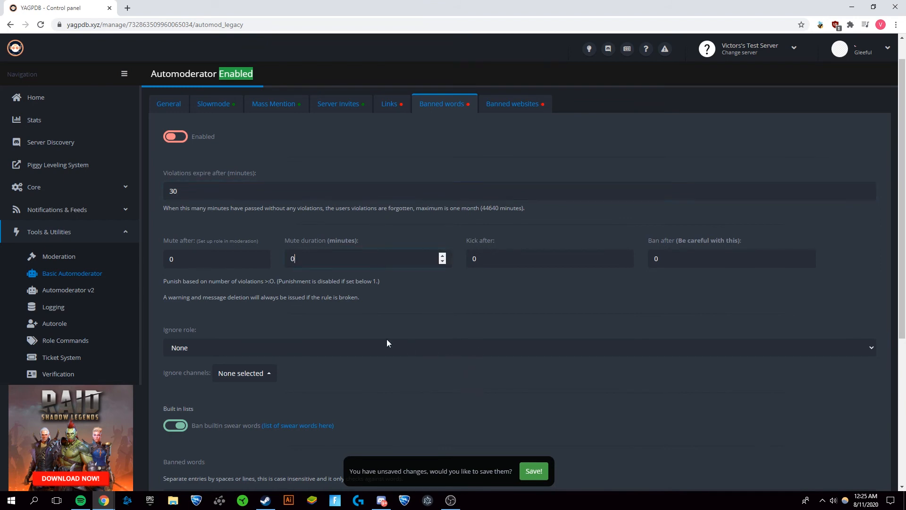
pyautogui.click(217, 259)
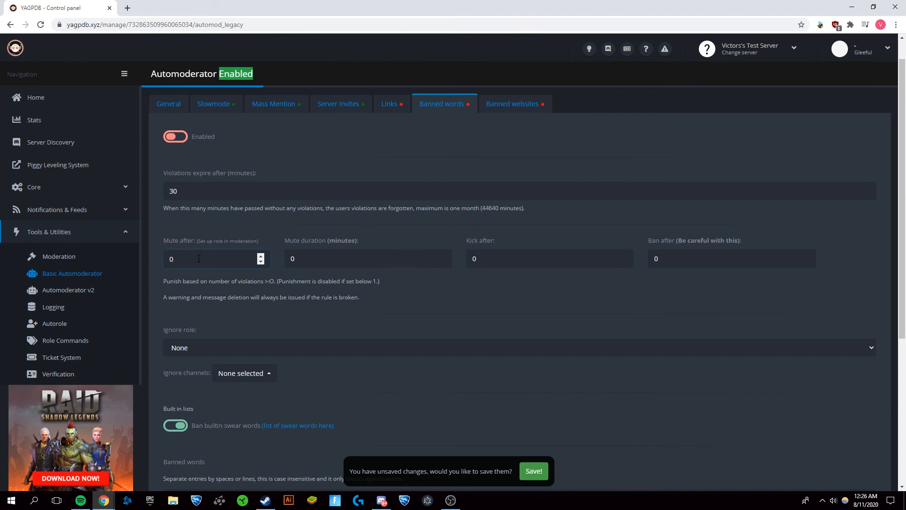
pyautogui.write('3')
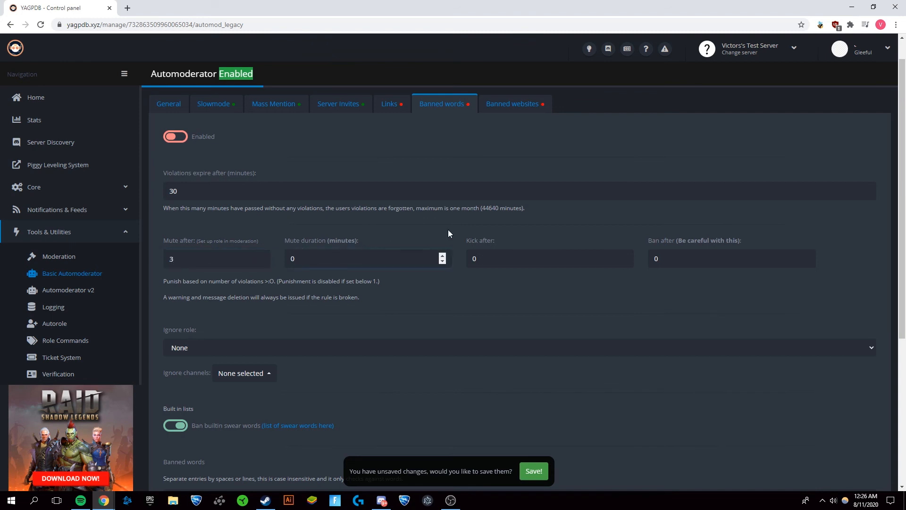
pyautogui.write('5')
pyautogui.click(519, 191)
pyautogui.write('20')
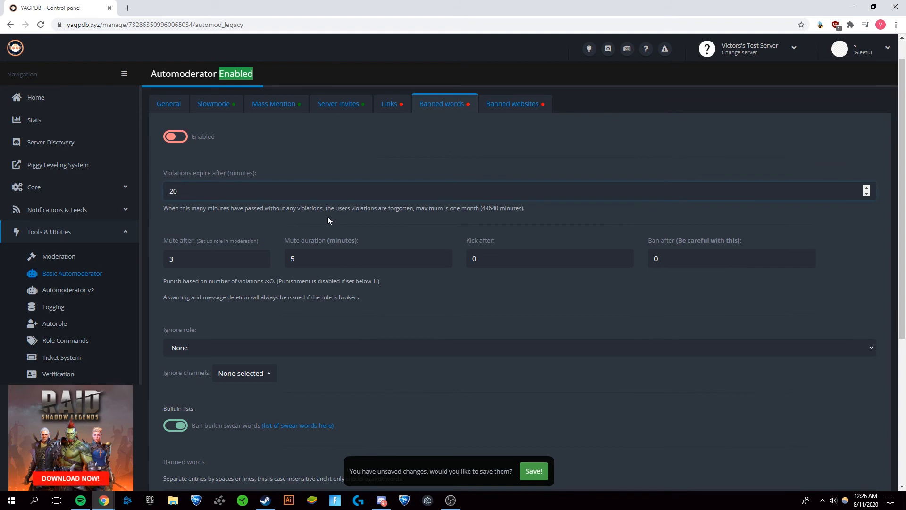
pyautogui.moveTo(511, 315)
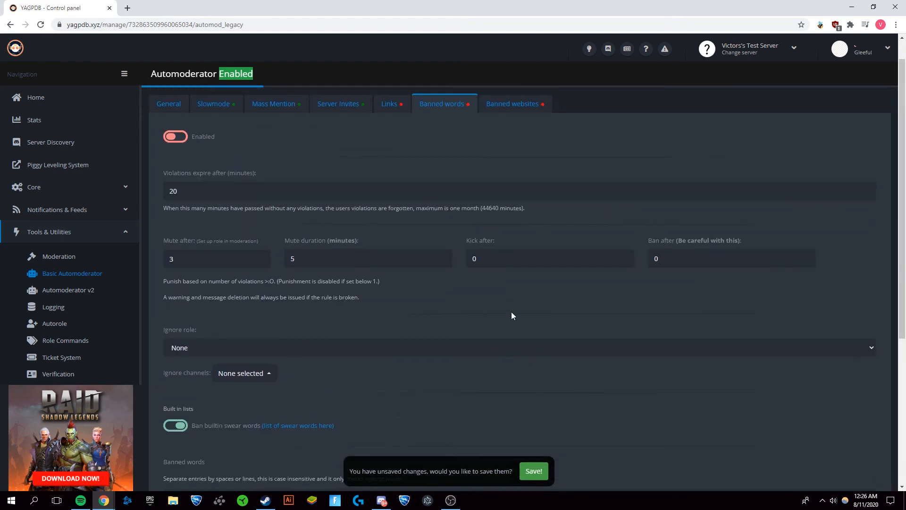
pyautogui.scroll(-3)
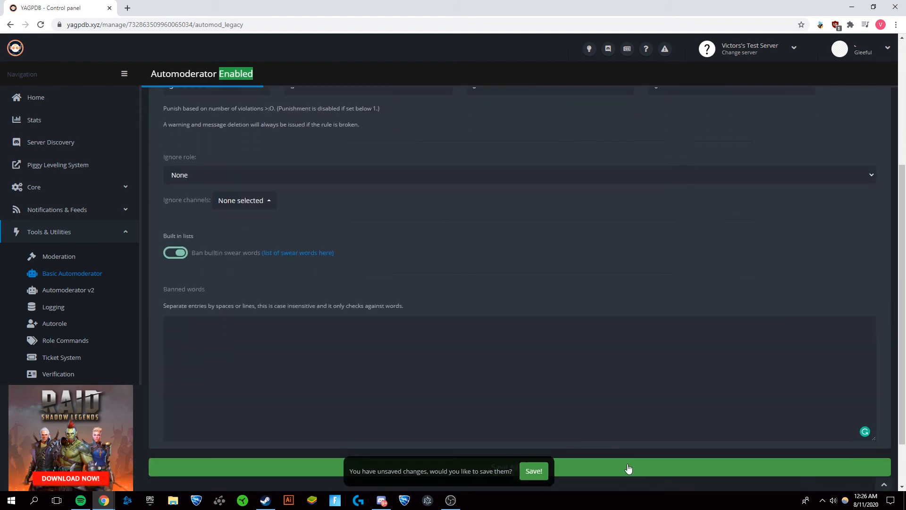
# - Save the banned words settings, then add reddit.com to the Banned websites rule
pyautogui.click(532, 470)
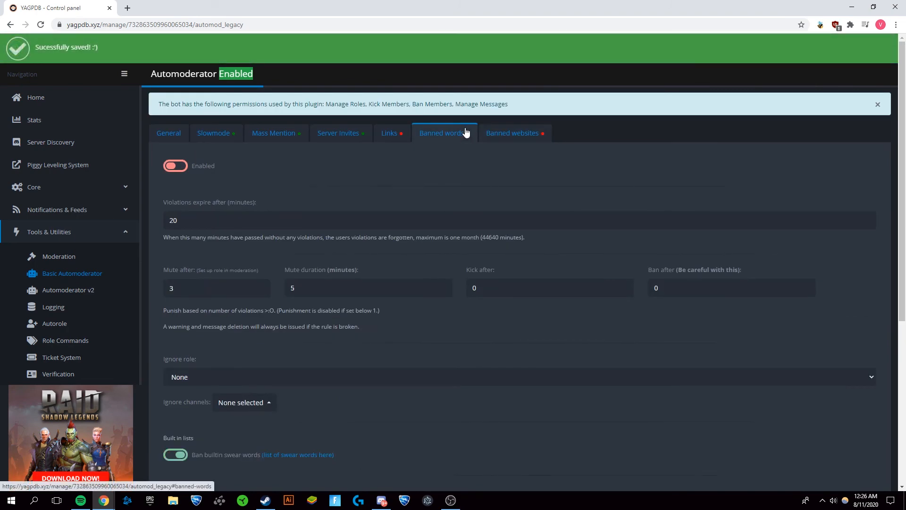
pyautogui.scroll(-3)
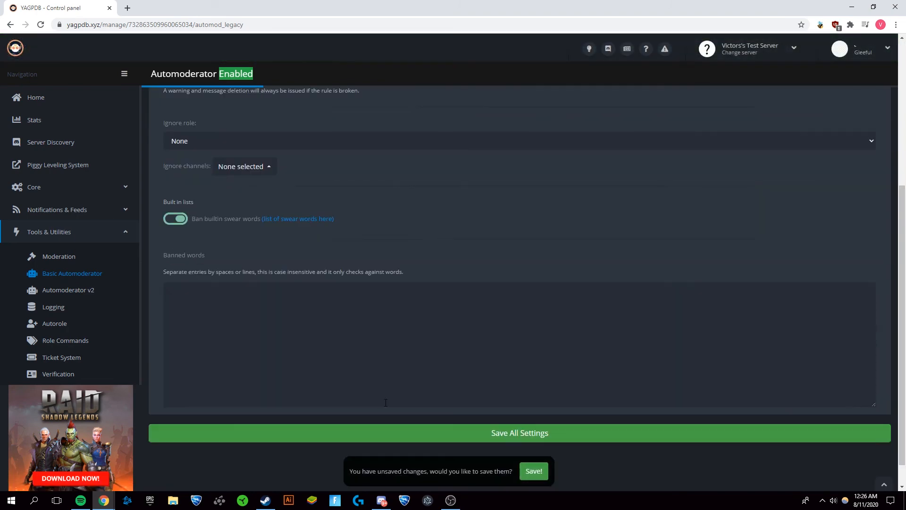
pyautogui.click(533, 470)
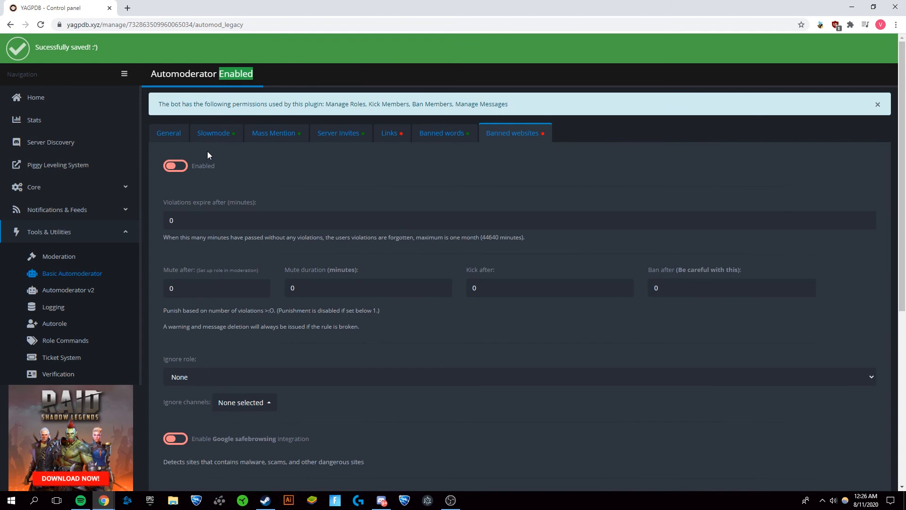
pyautogui.scroll(-3)
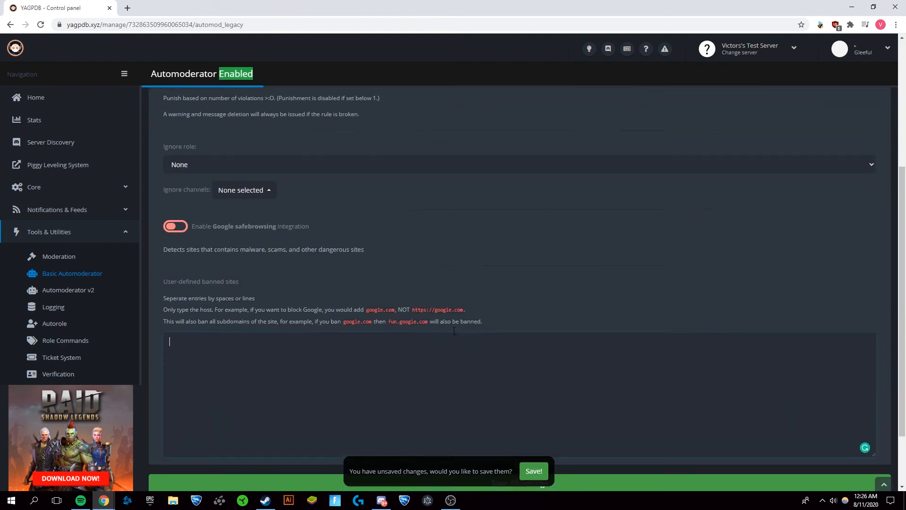
pyautogui.write('reddit.com')
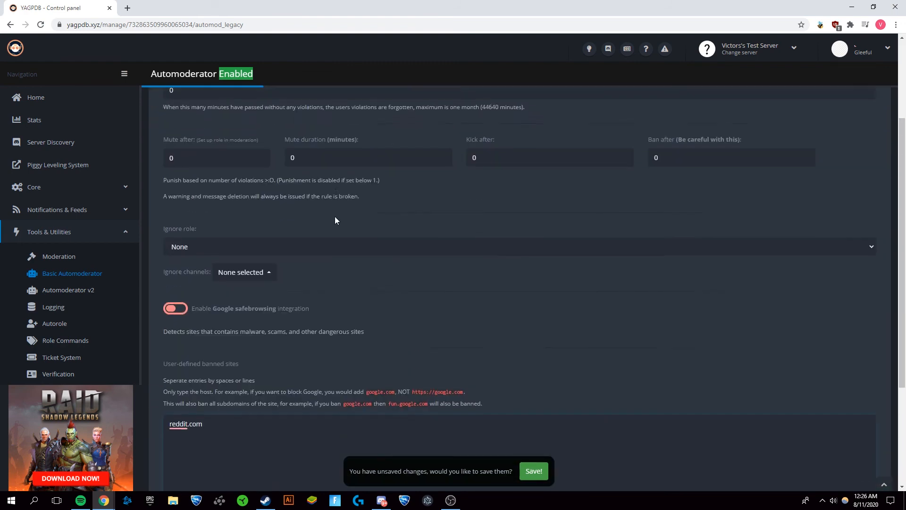
# - Enable Banned websites with 10-minute expiry, mute after 1 for 7 minutes
pyautogui.scroll(-3)
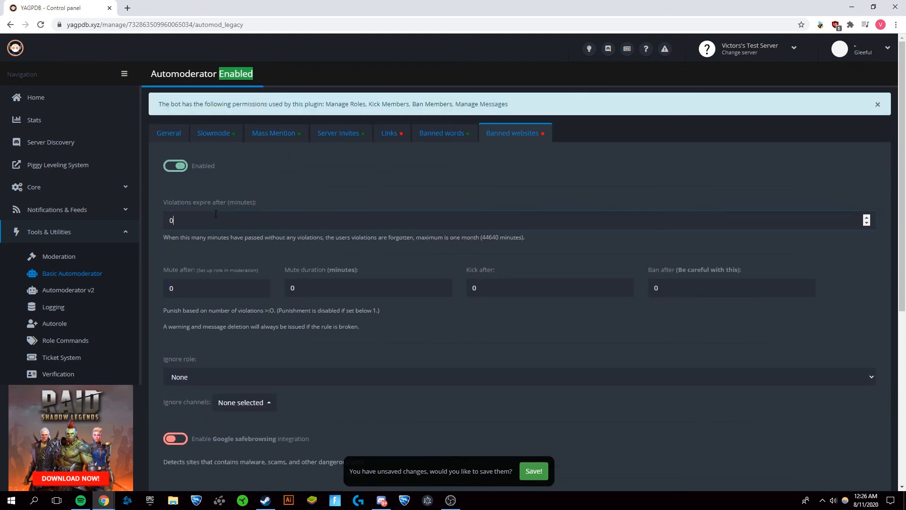
pyautogui.write('10')
pyautogui.click(216, 288)
pyautogui.write('1')
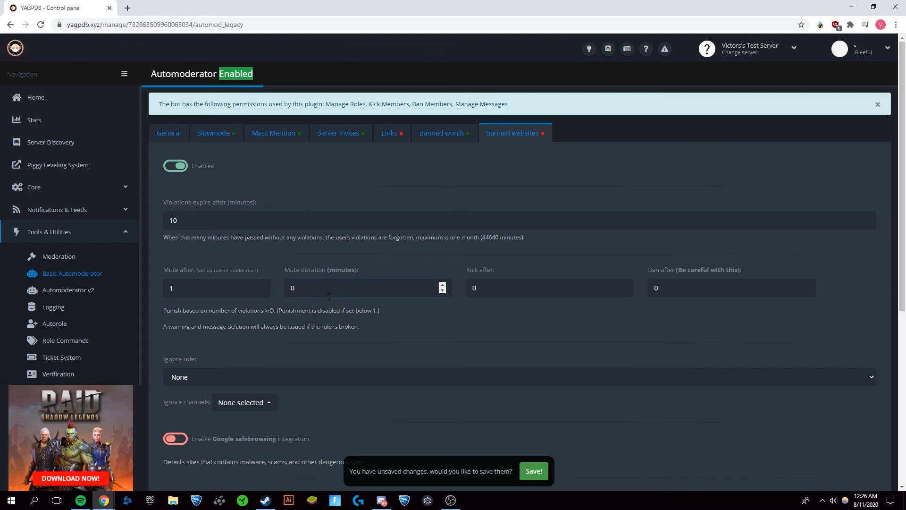
pyautogui.scroll(-3)
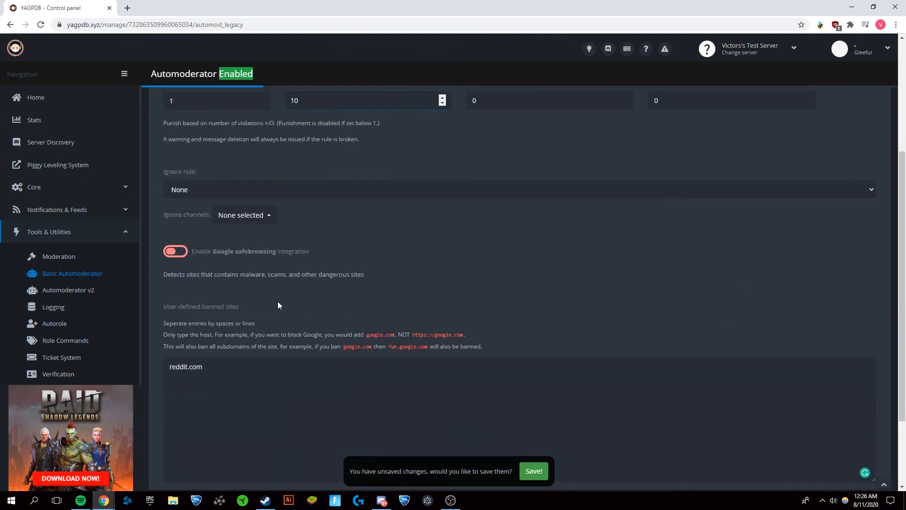
pyautogui.scroll(-3)
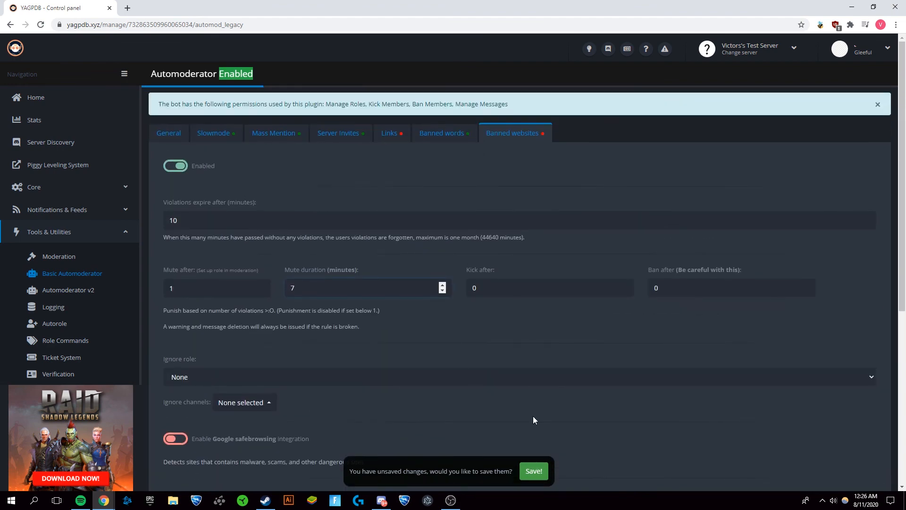
pyautogui.scroll(-3)
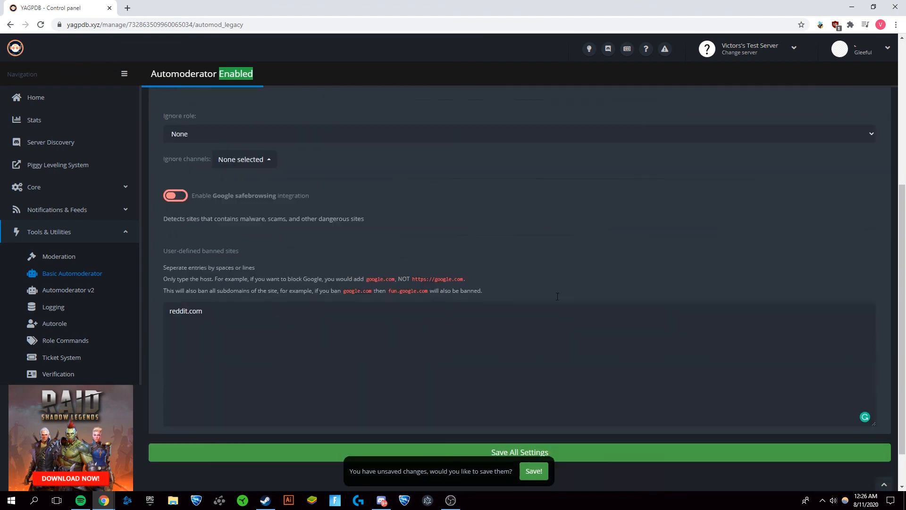
pyautogui.scroll(-3)
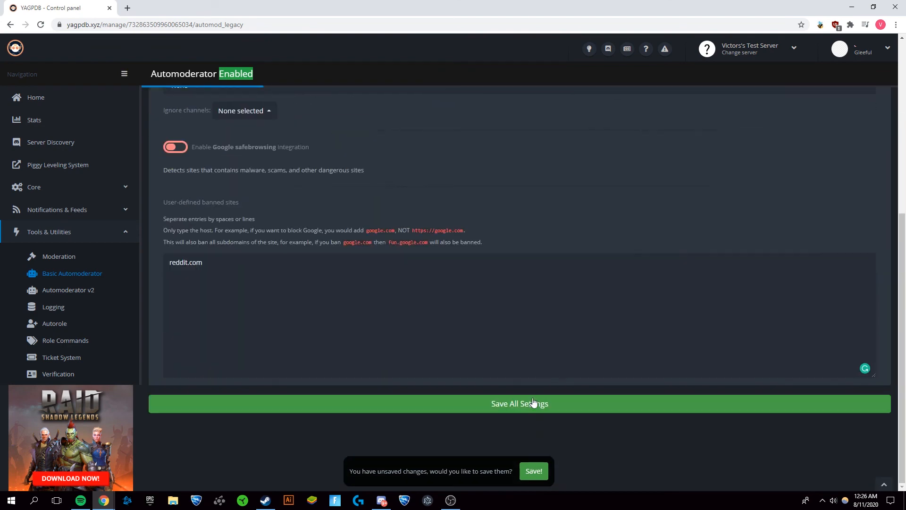
# - Save the Banned websites rule settings blocking reddit.com
pyautogui.click(518, 403)
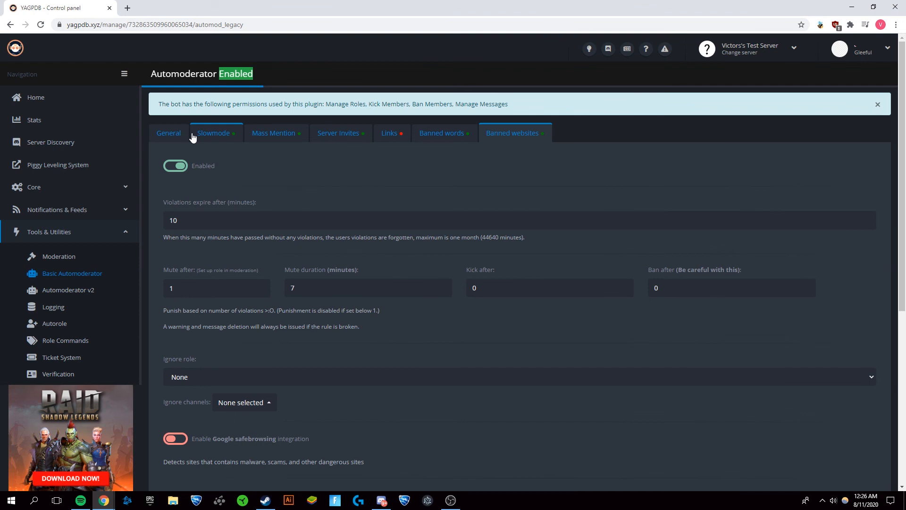
pyautogui.moveTo(274, 133)
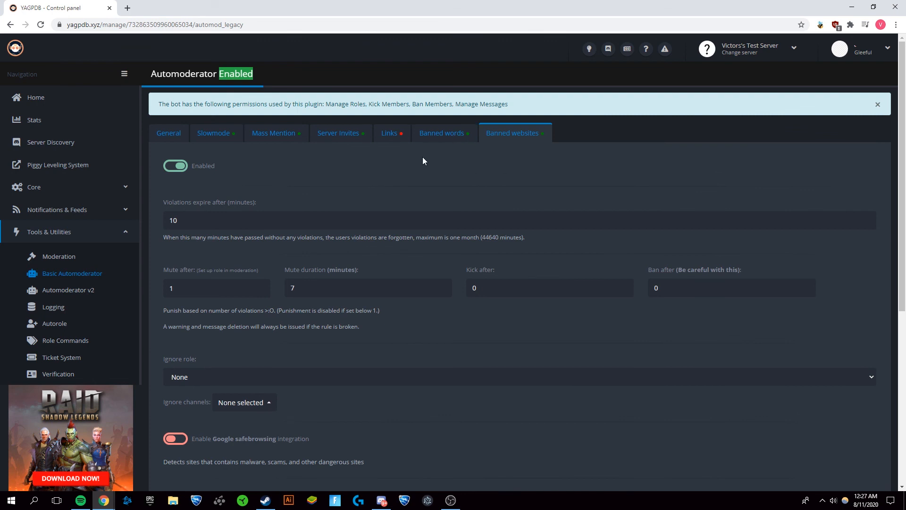
pyautogui.moveTo(292, 171)
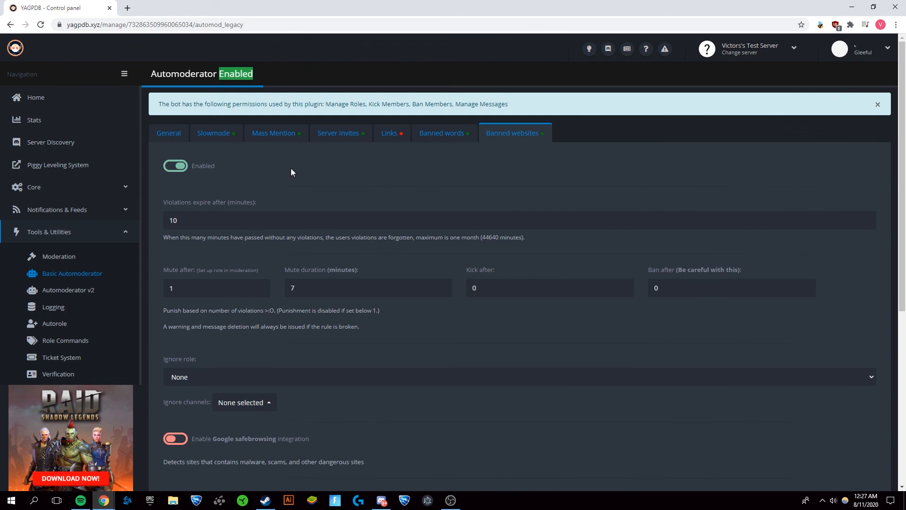
pyautogui.moveTo(312, 190)
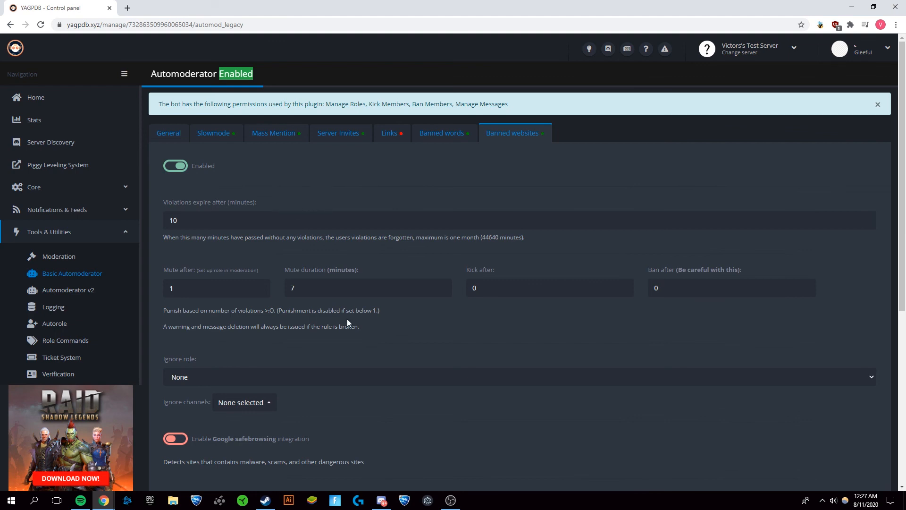
pyautogui.moveTo(150, 309)
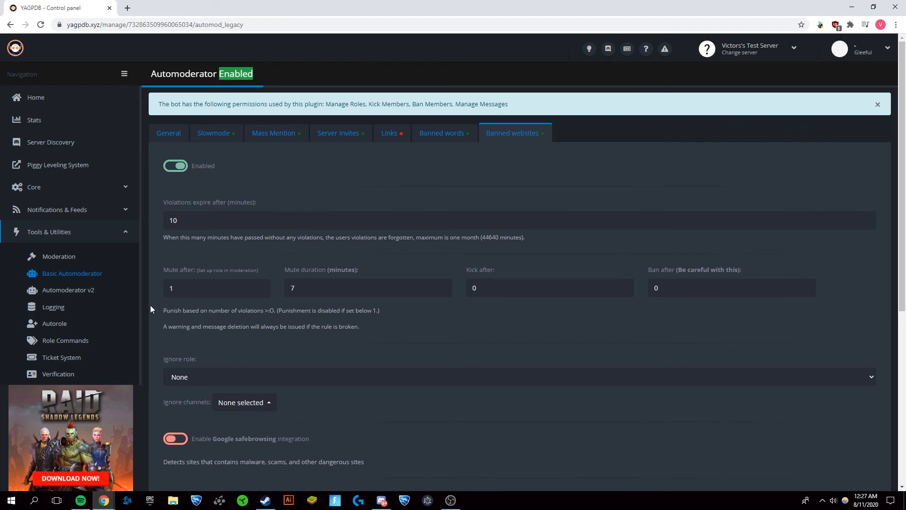